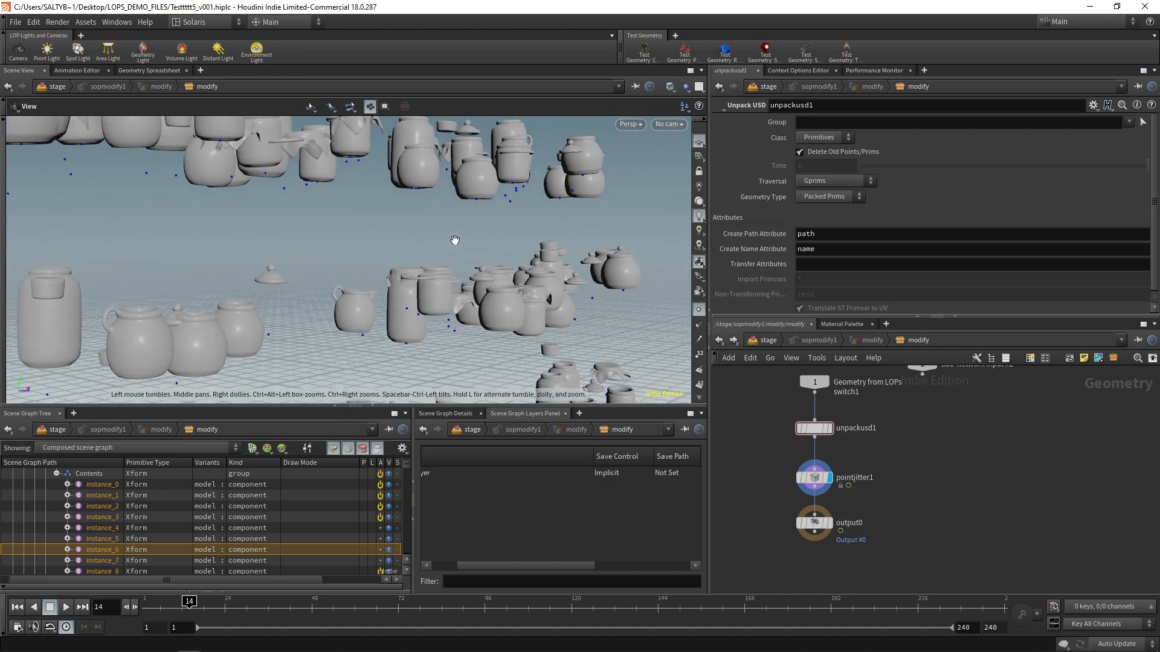
Set unpackusd1 Traversal to Components and pick a jar instance in the Scene Graph Tree
drag(454, 240, 326, 155)
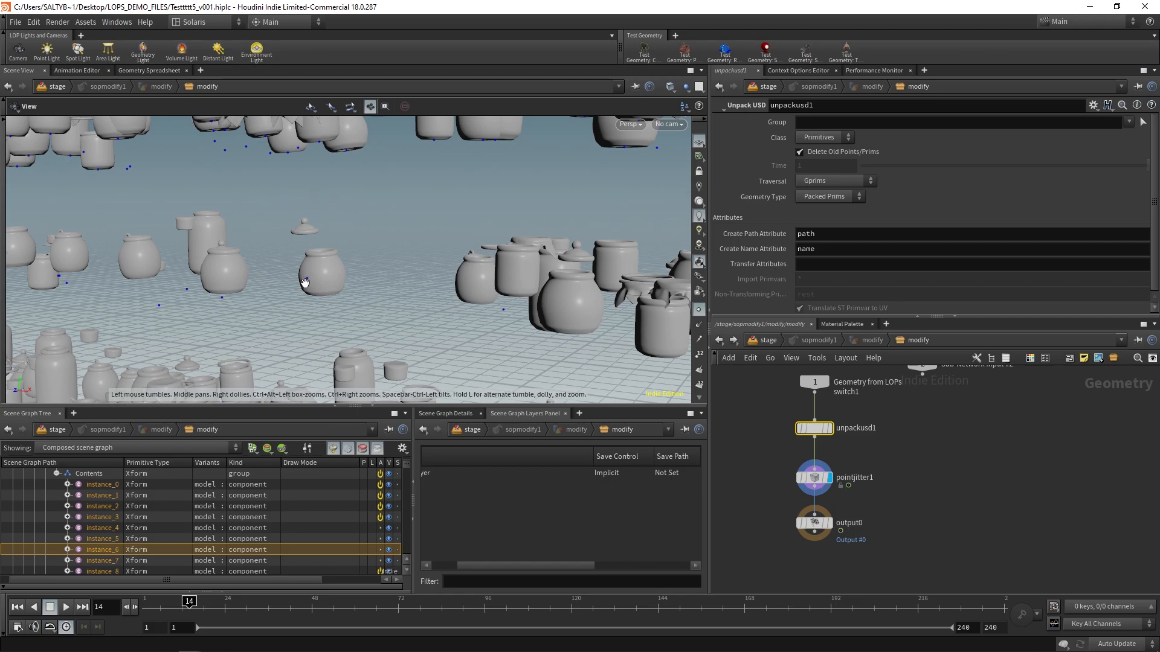
mouse_move(340, 307)
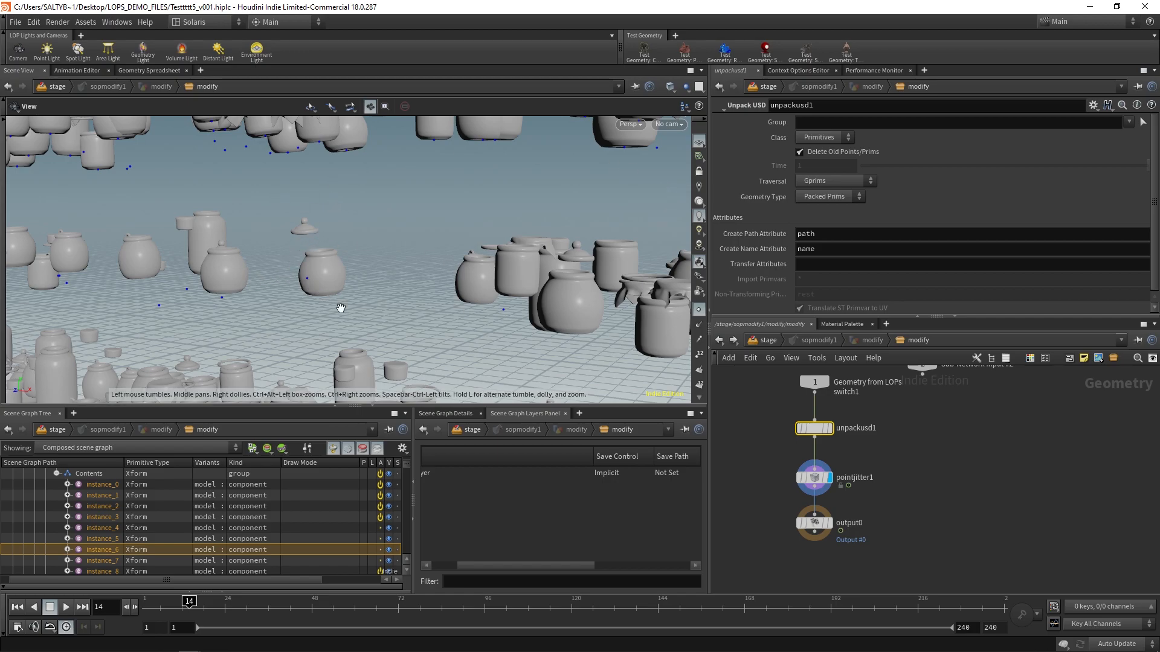
mouse_move(736, 242)
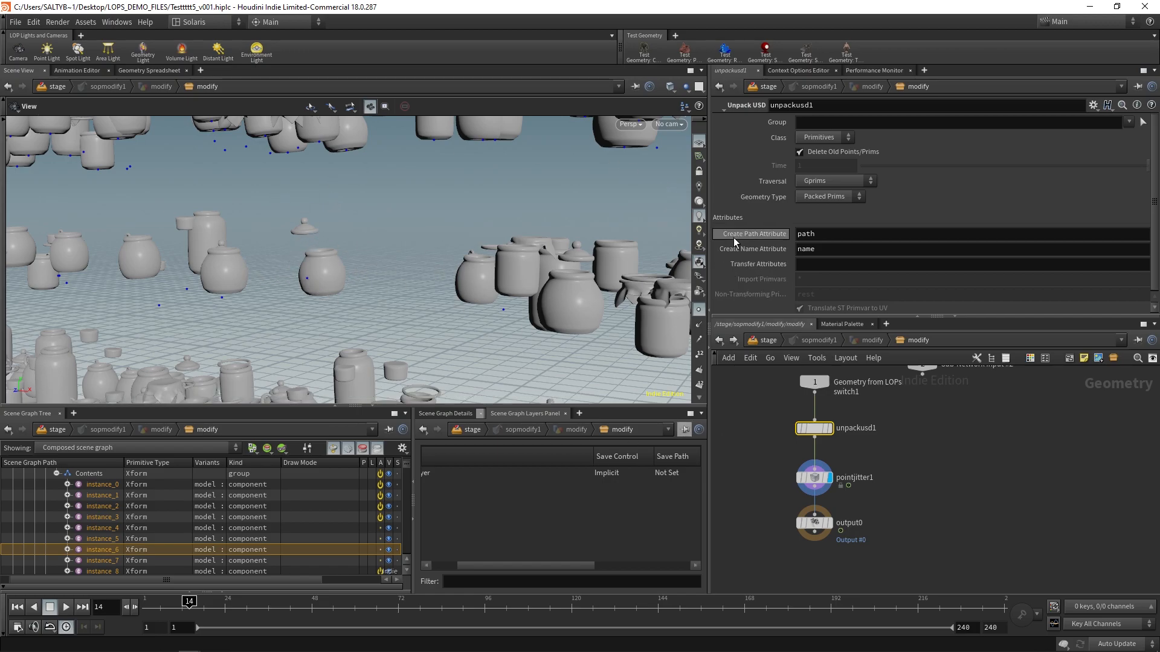
mouse_move(824, 182)
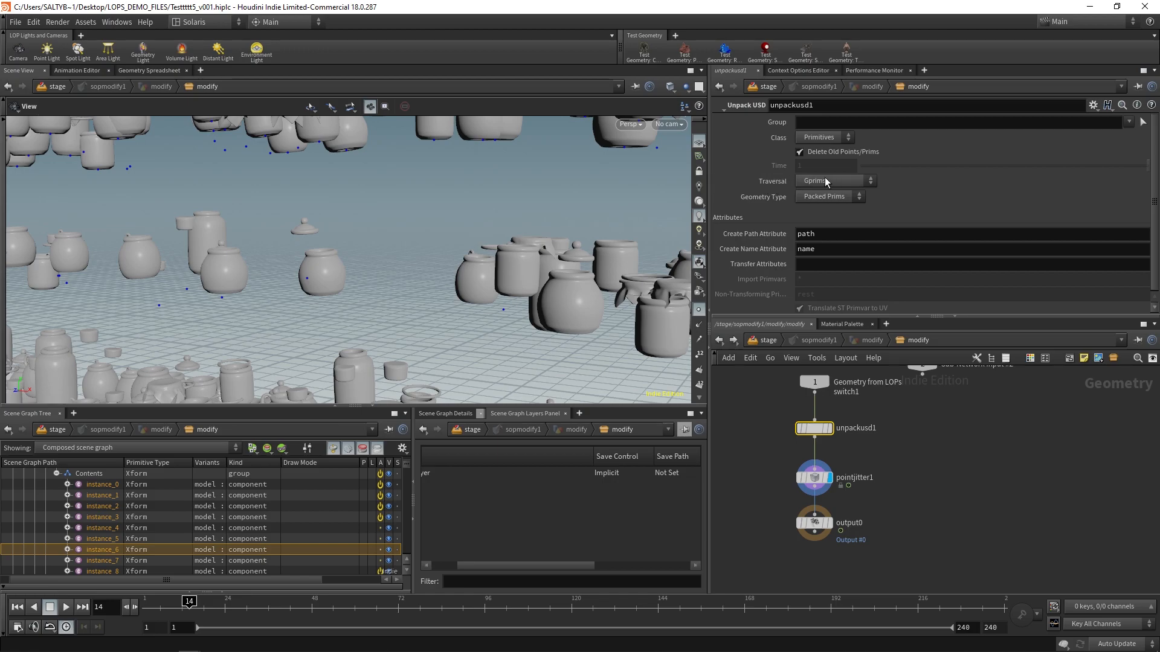
mouse_move(792, 174)
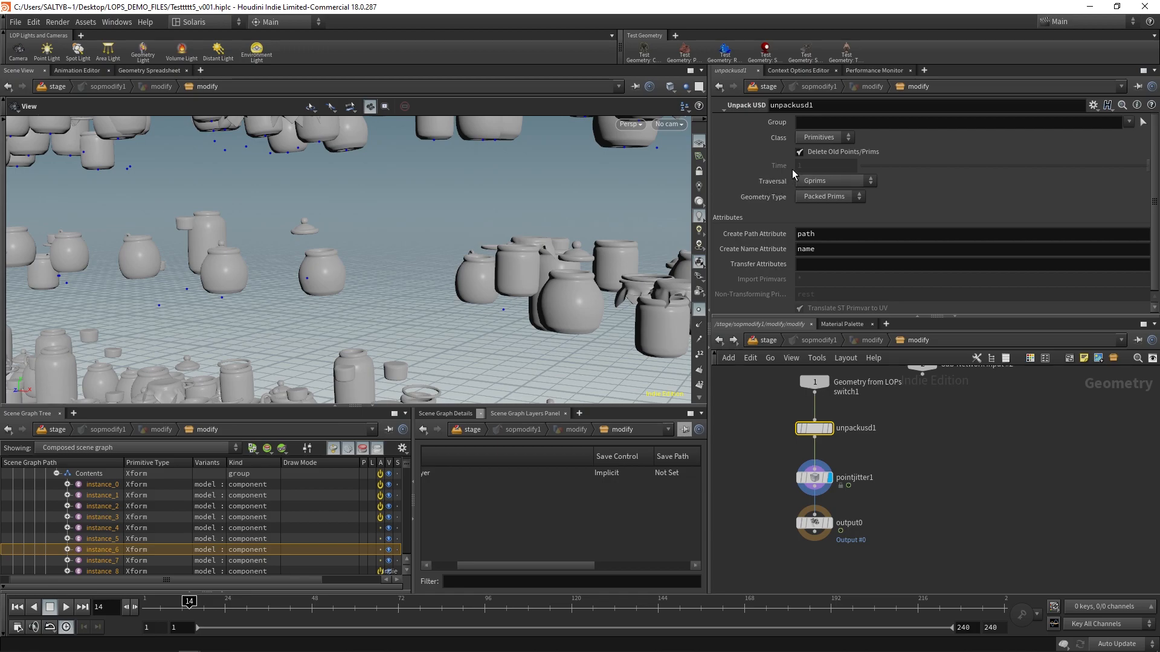
mouse_move(232, 462)
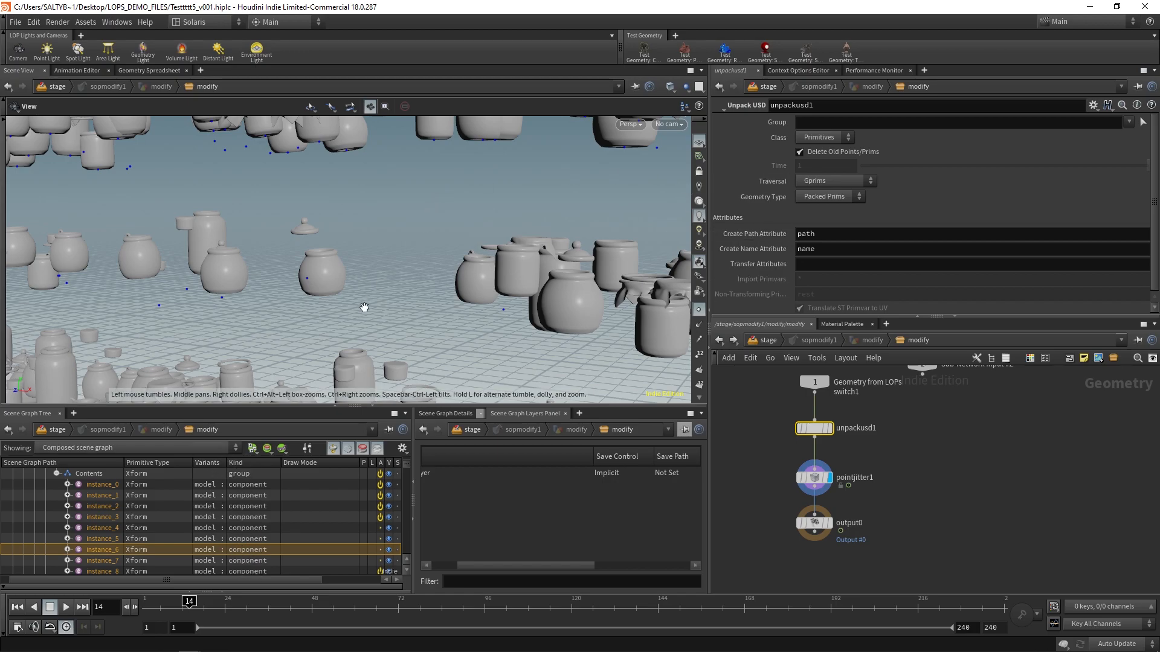
mouse_move(302, 224)
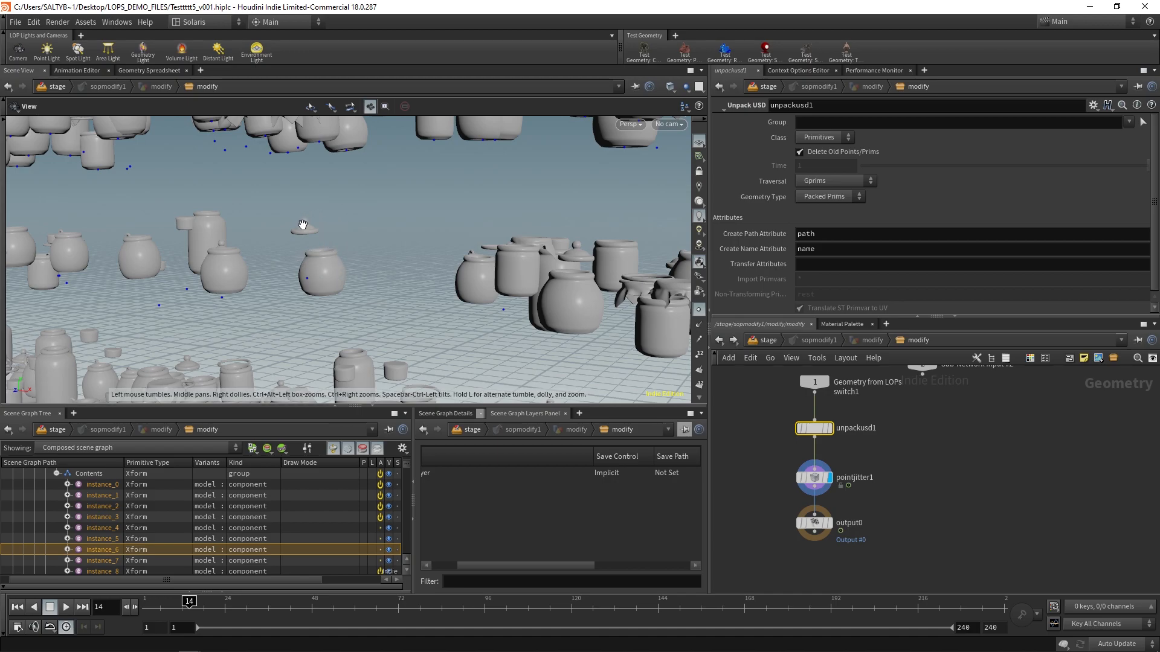
click(834, 180)
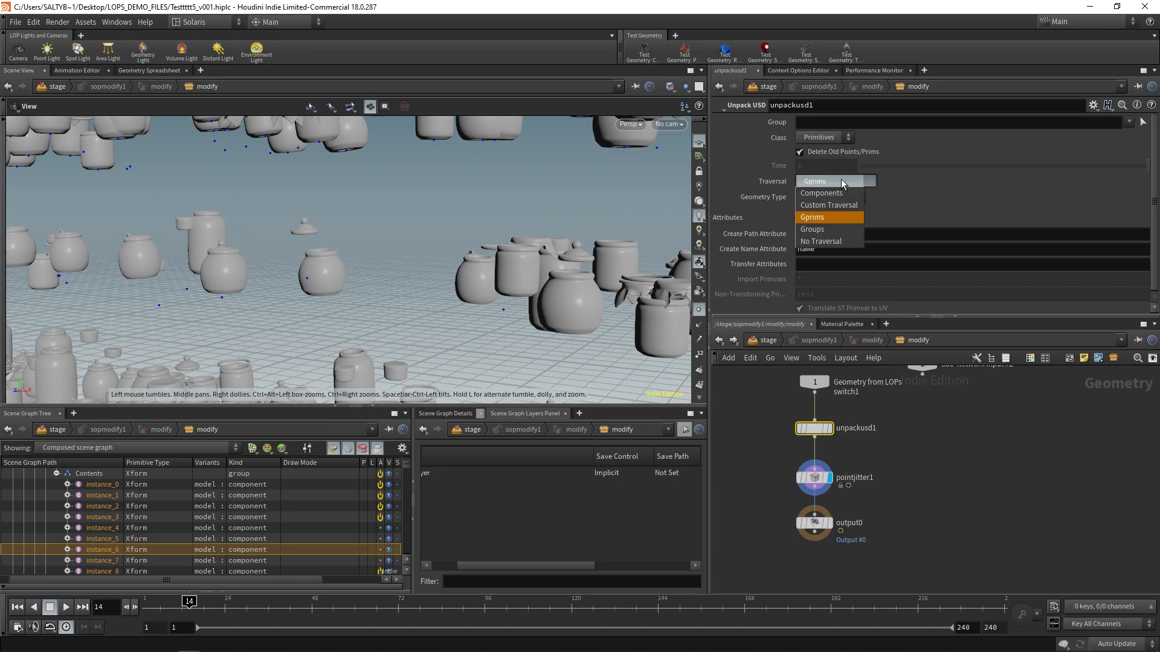
click(820, 192)
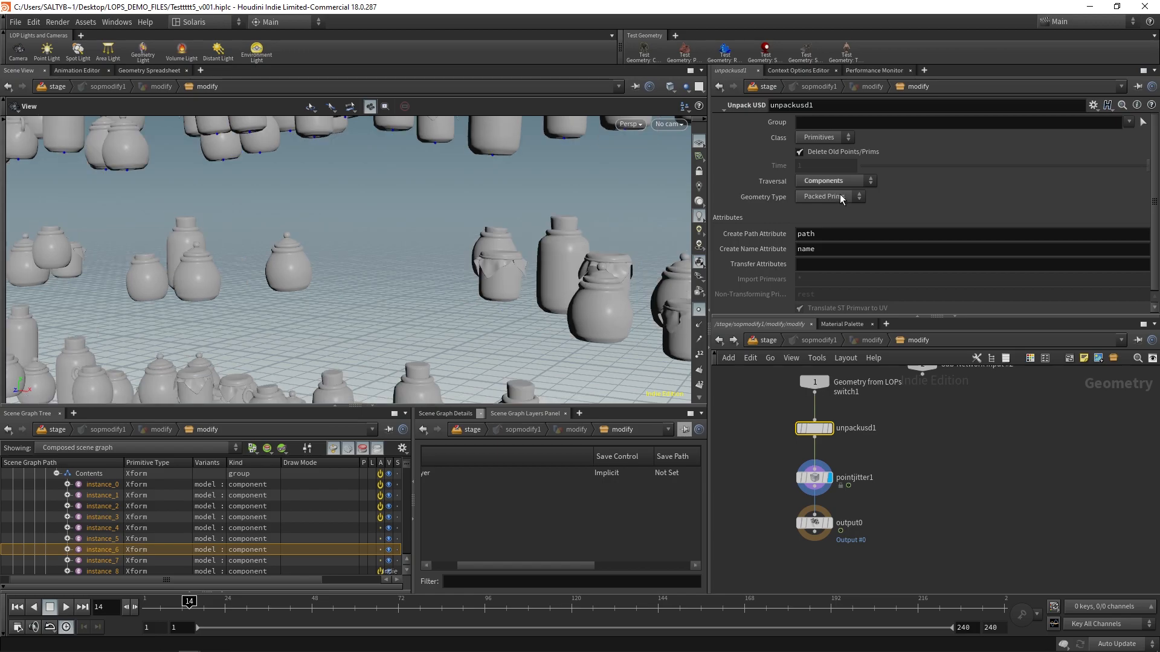
mouse_move(258, 524)
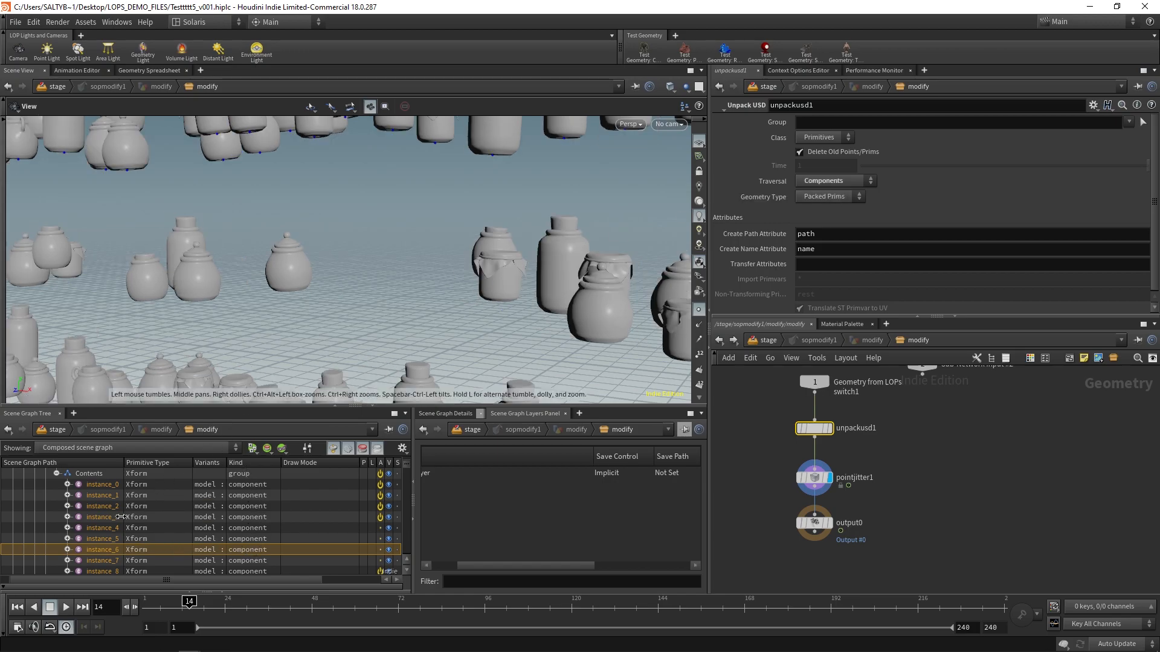
click(101, 538)
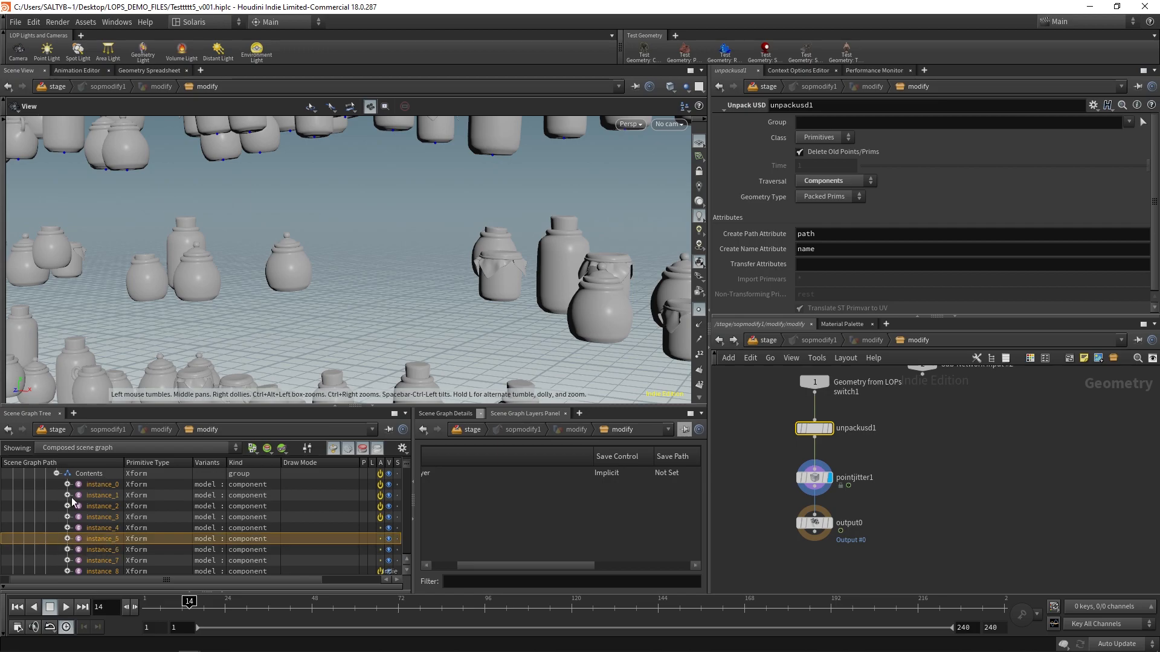
mouse_move(248, 492)
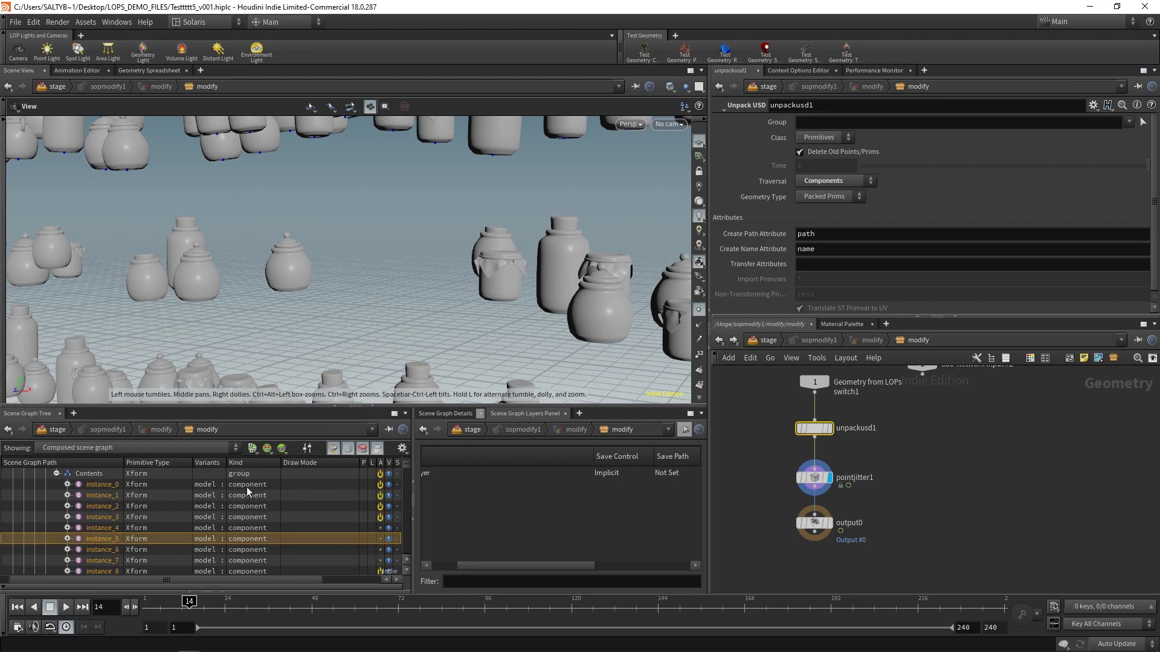
mouse_move(547, 435)
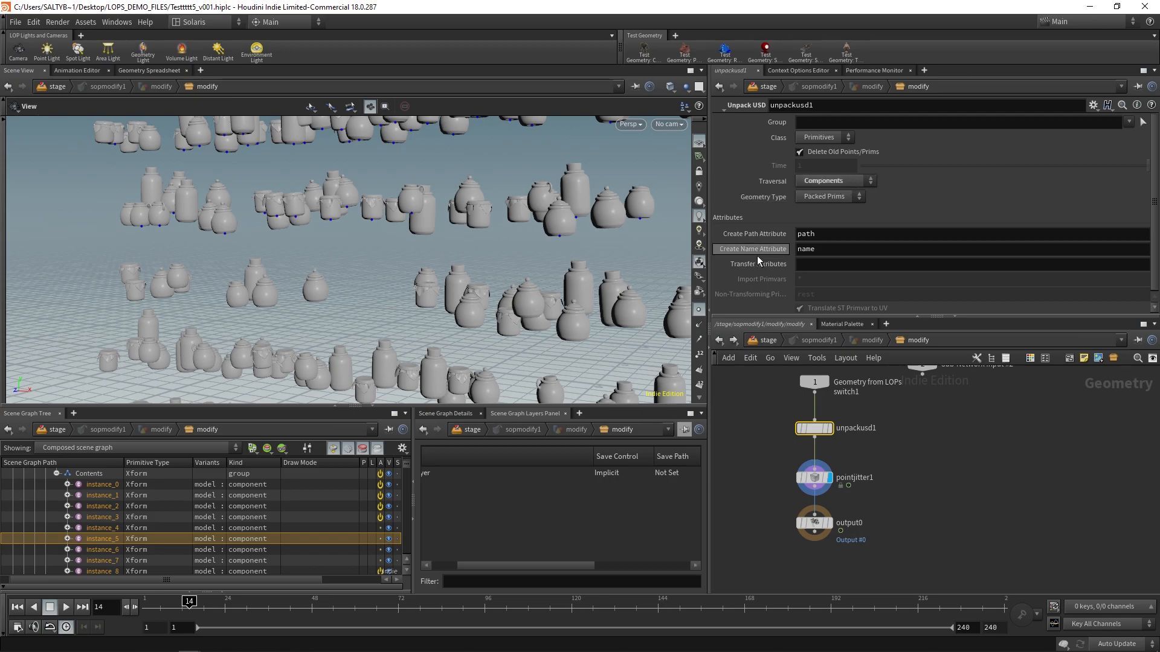
mouse_move(899, 458)
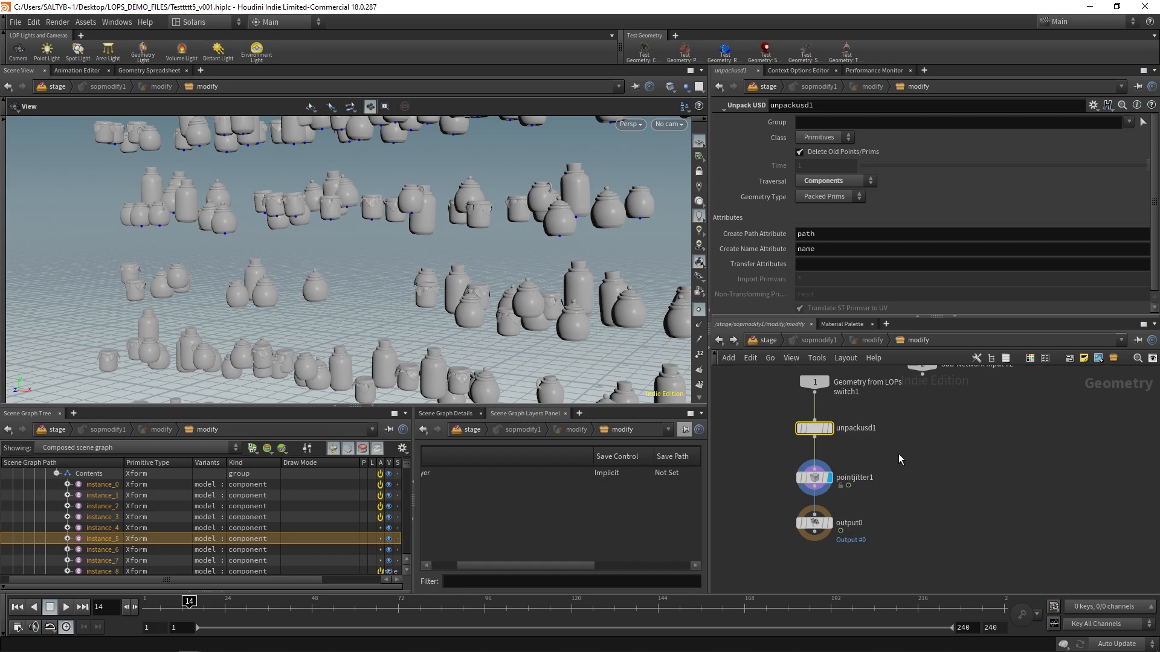
mouse_move(907, 422)
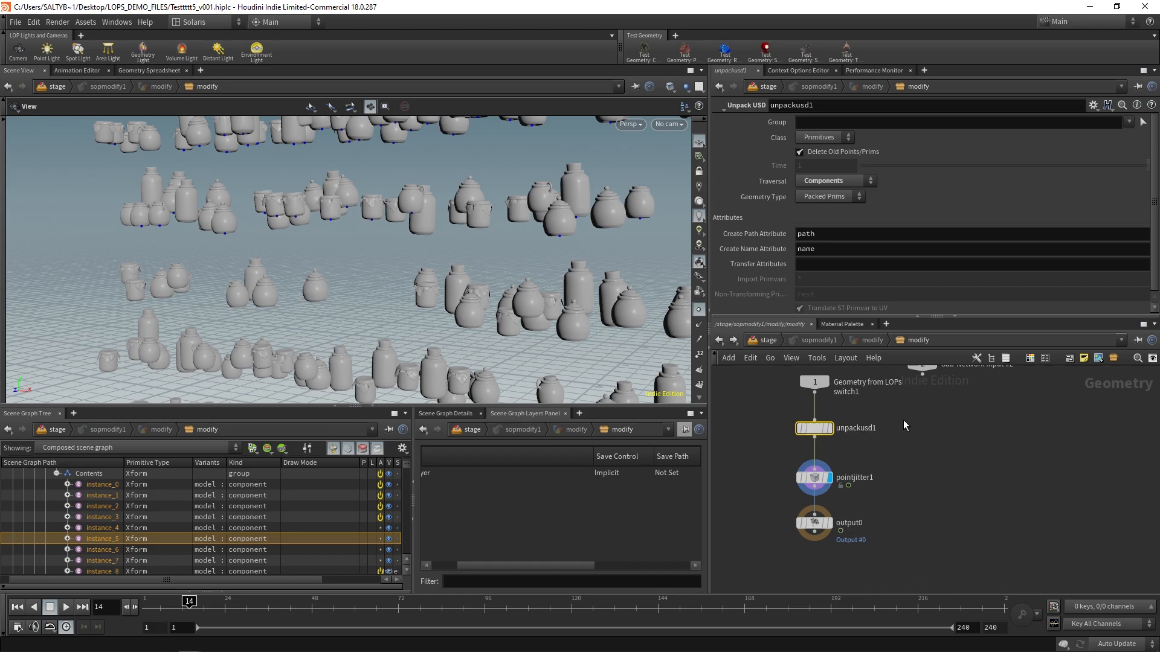
click(829, 196)
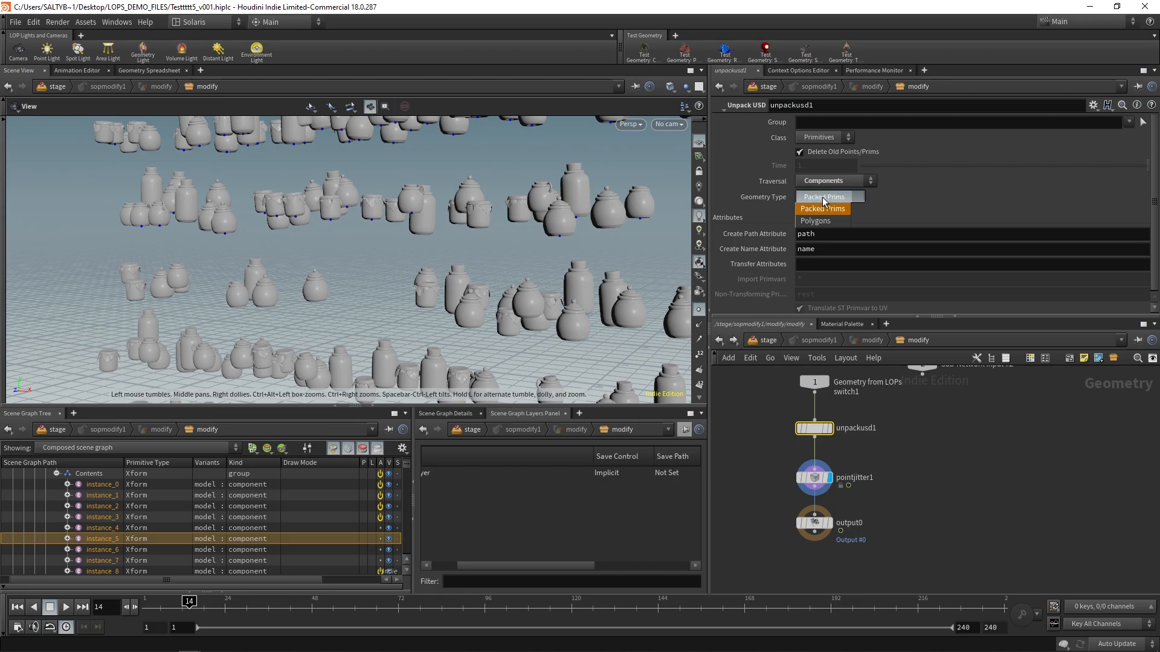
mouse_move(828, 221)
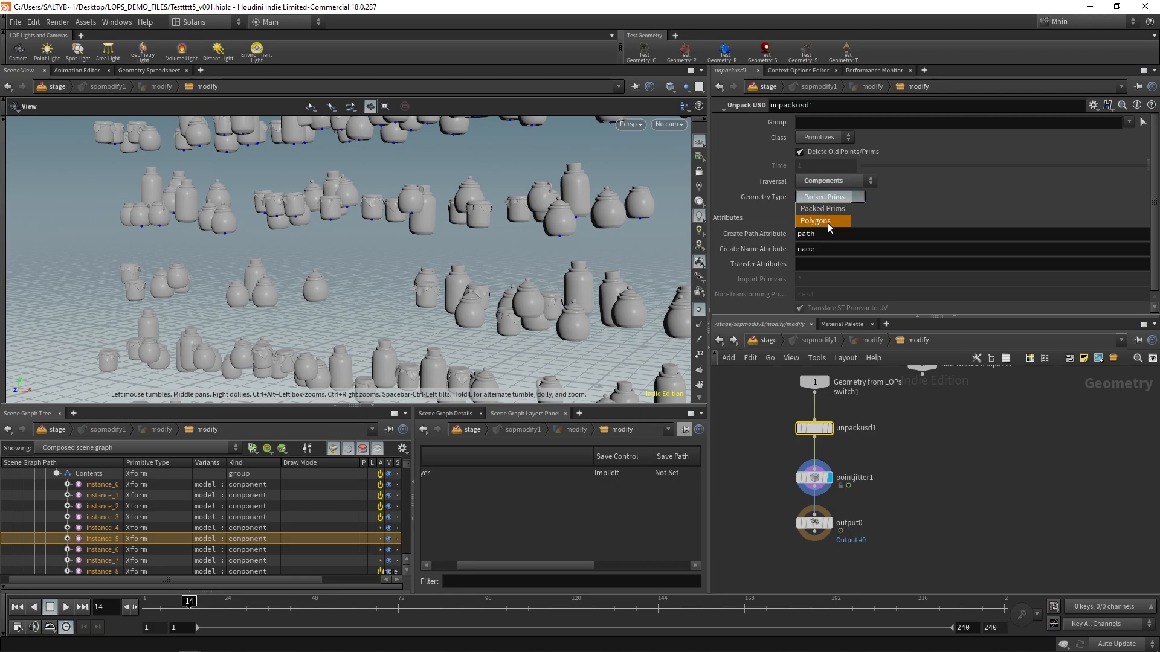
mouse_move(823, 208)
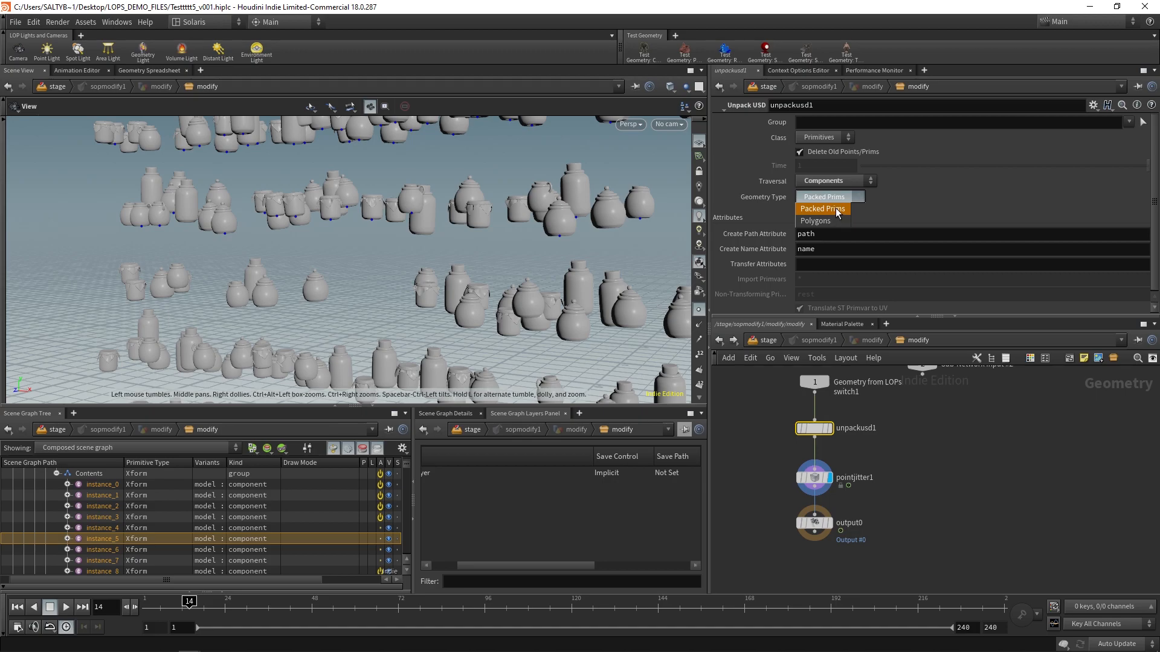
click(824, 209)
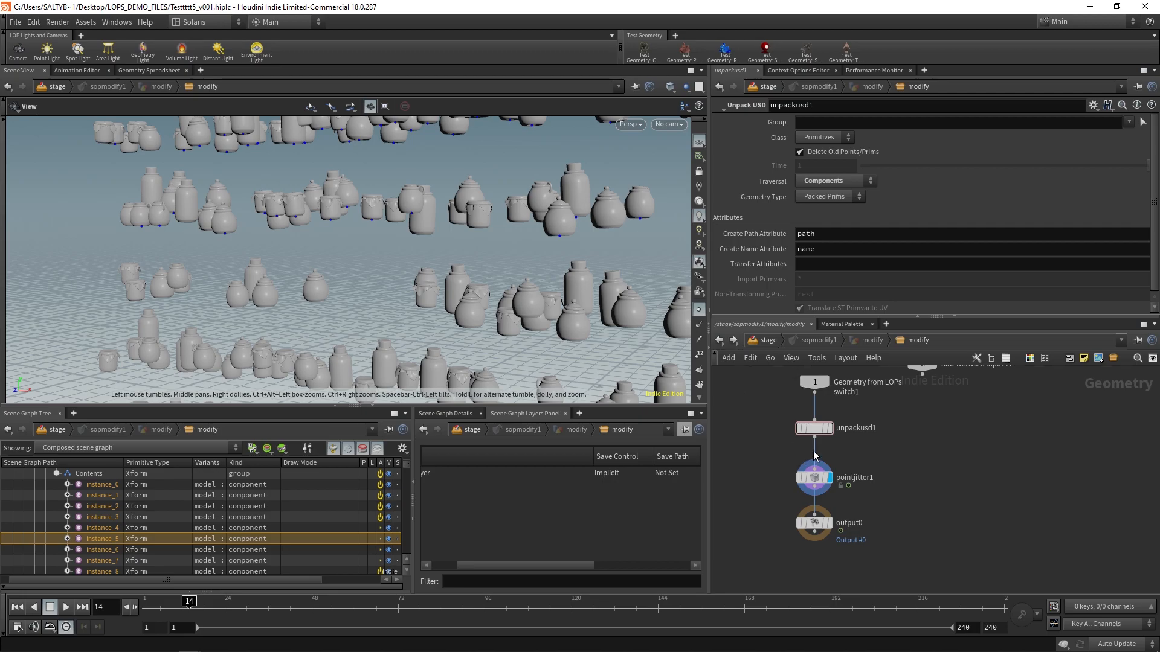
View the pointjitter1 parameters, then return to the /stage network level
click(814, 477)
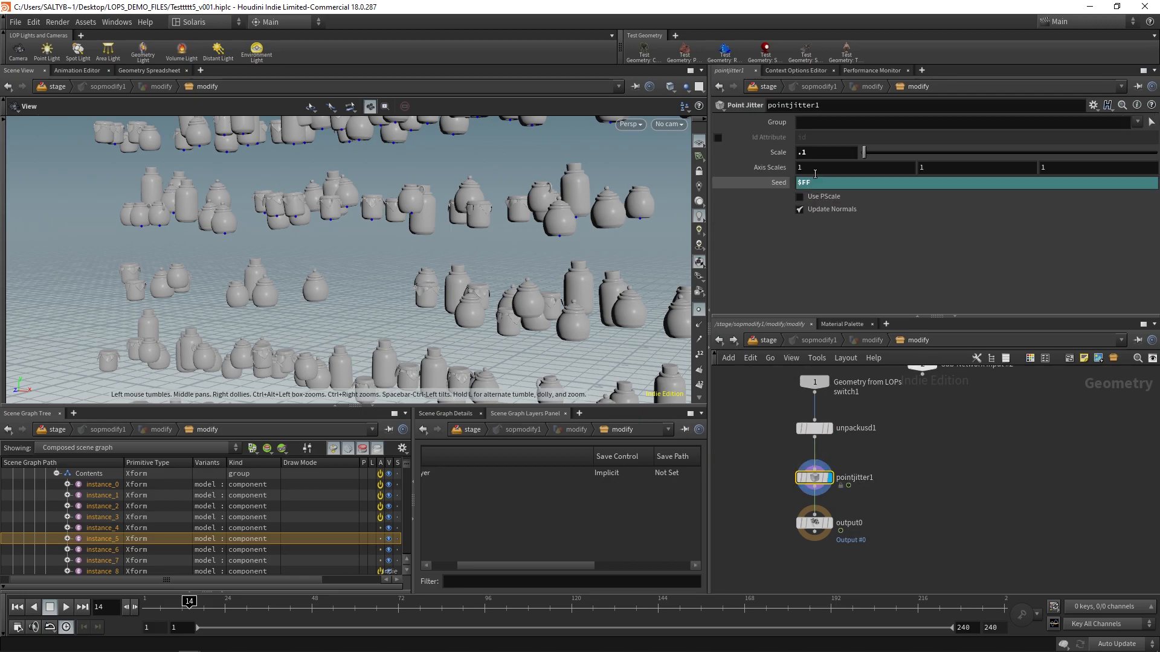
click(65, 607)
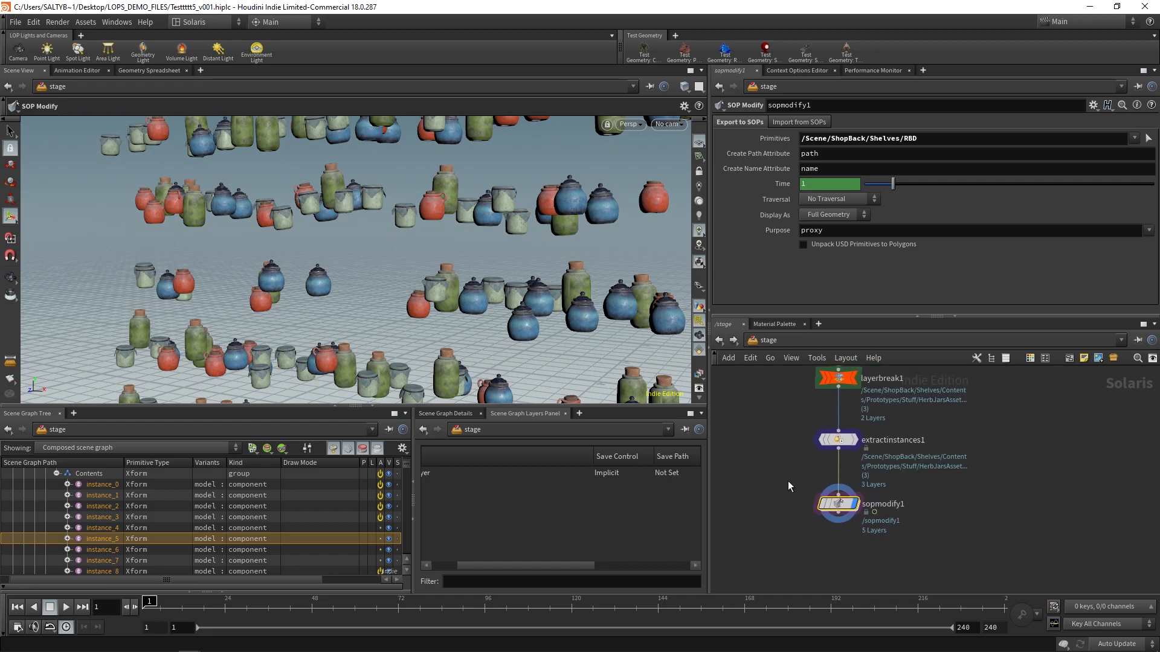
Open Inspect Active Layer on sopmodify1 and scroll through the per-instance transform overrides
right_click(836, 503)
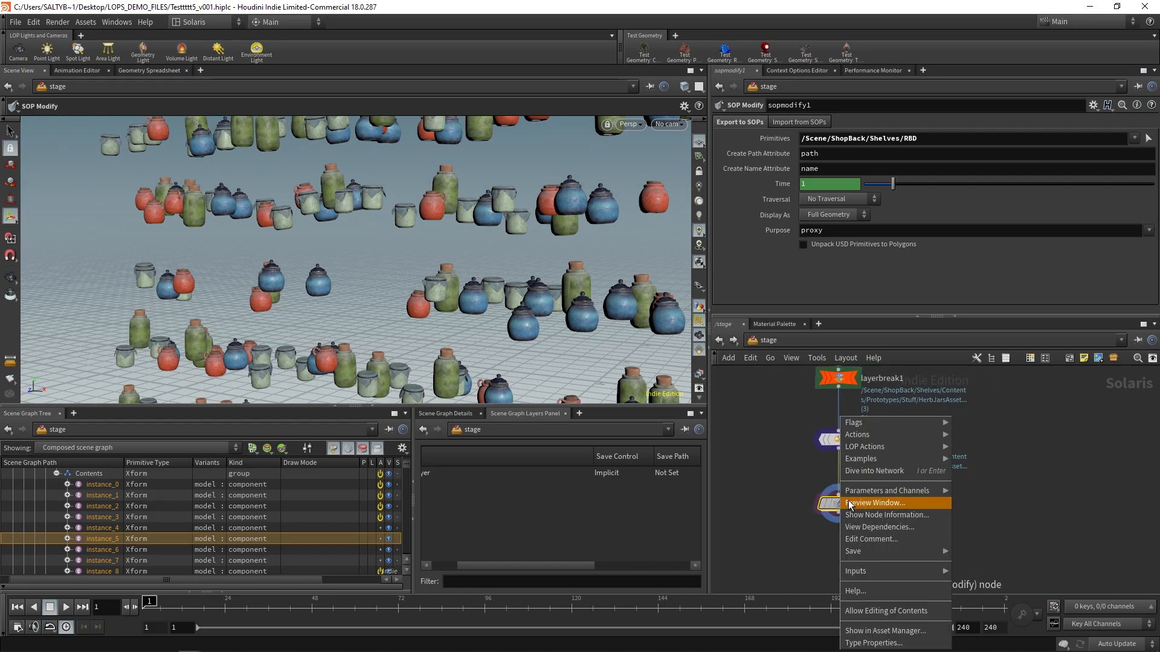
mouse_move(864, 446)
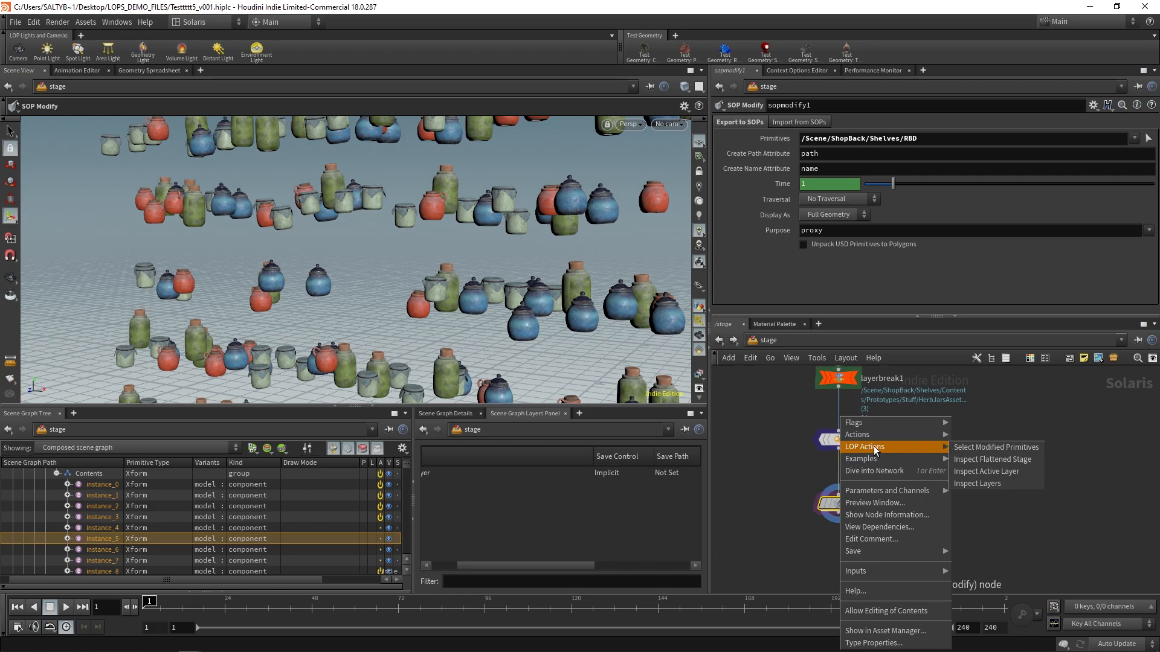
mouse_move(986, 472)
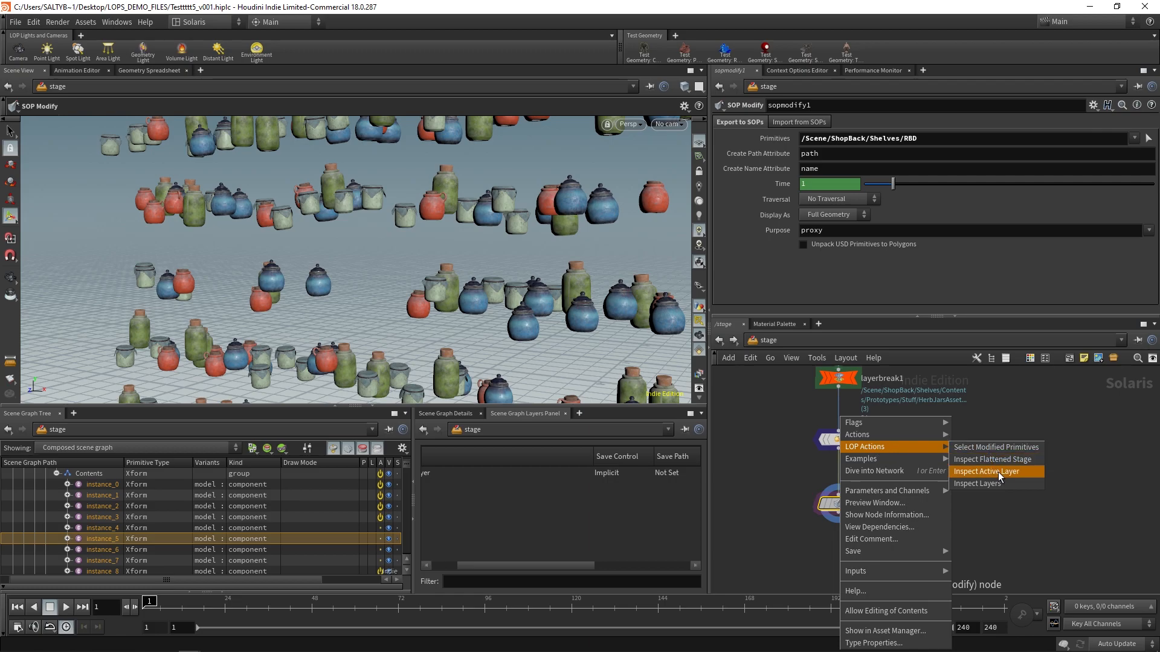
click(985, 471)
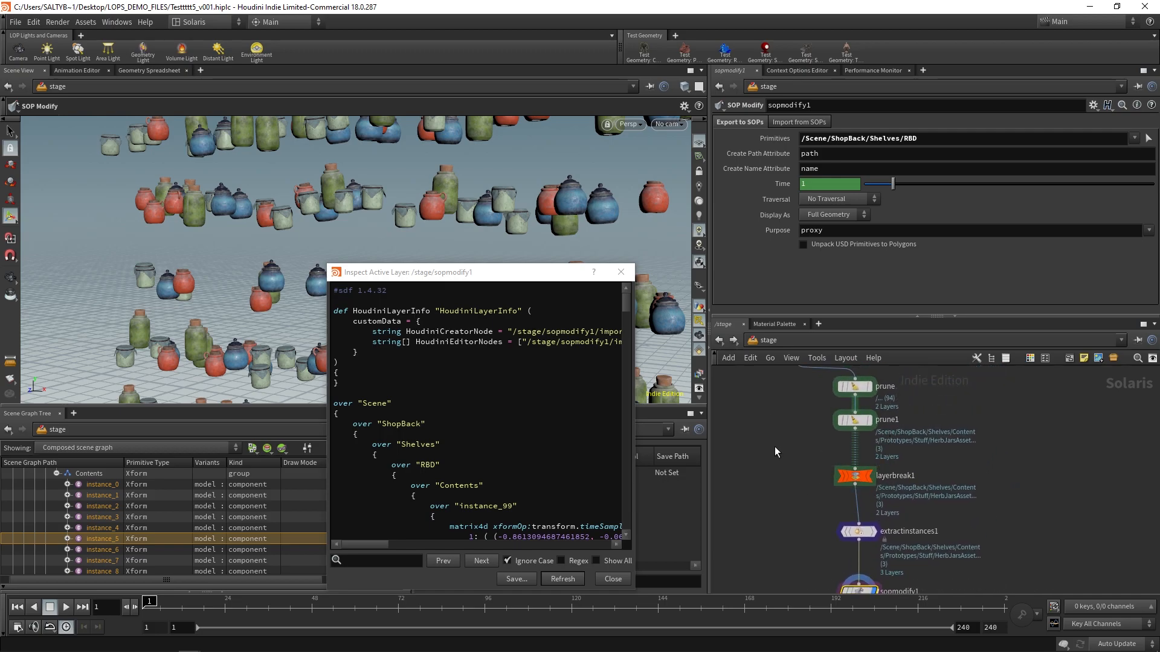
scroll(down, 3)
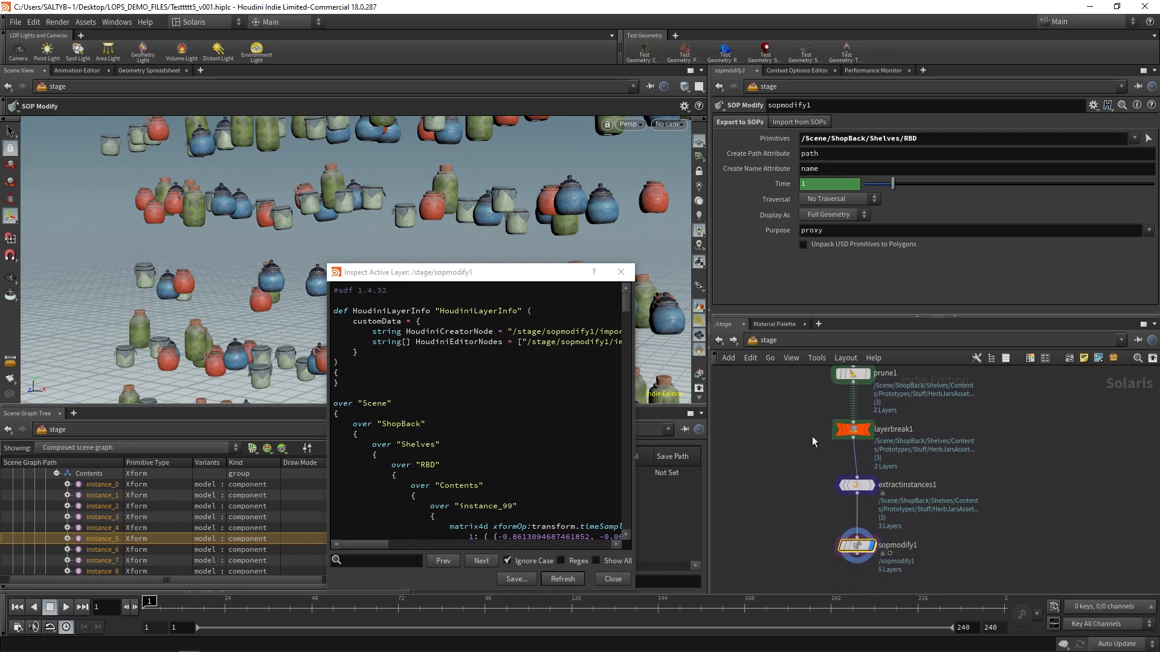
mouse_move(817, 480)
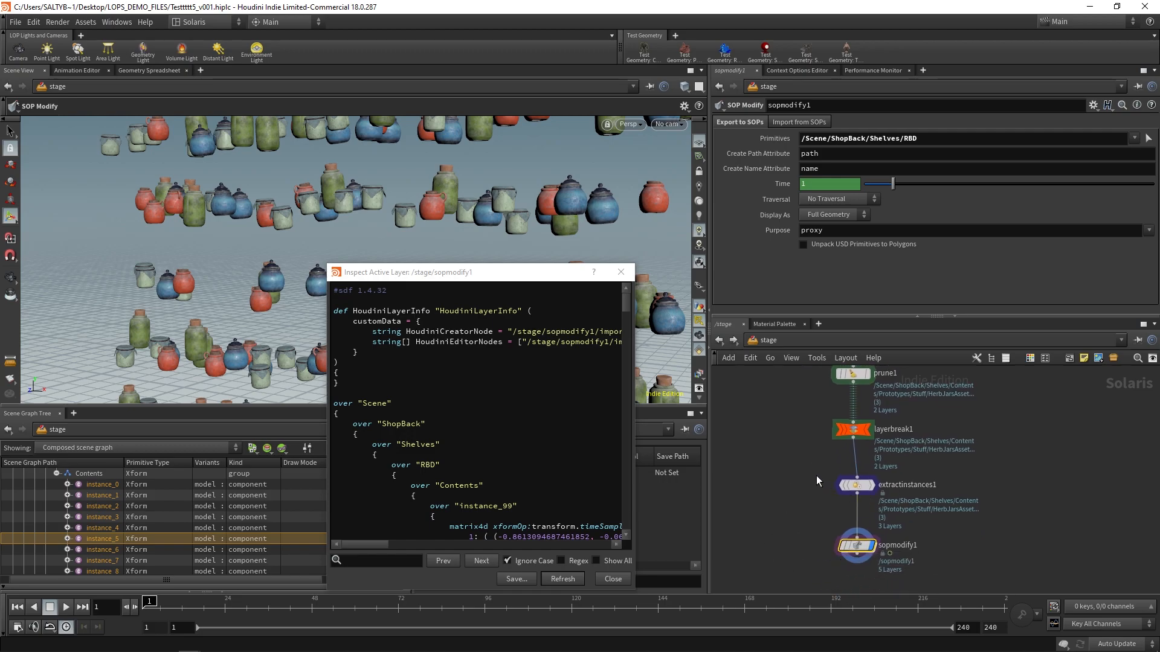
scroll(down, 3)
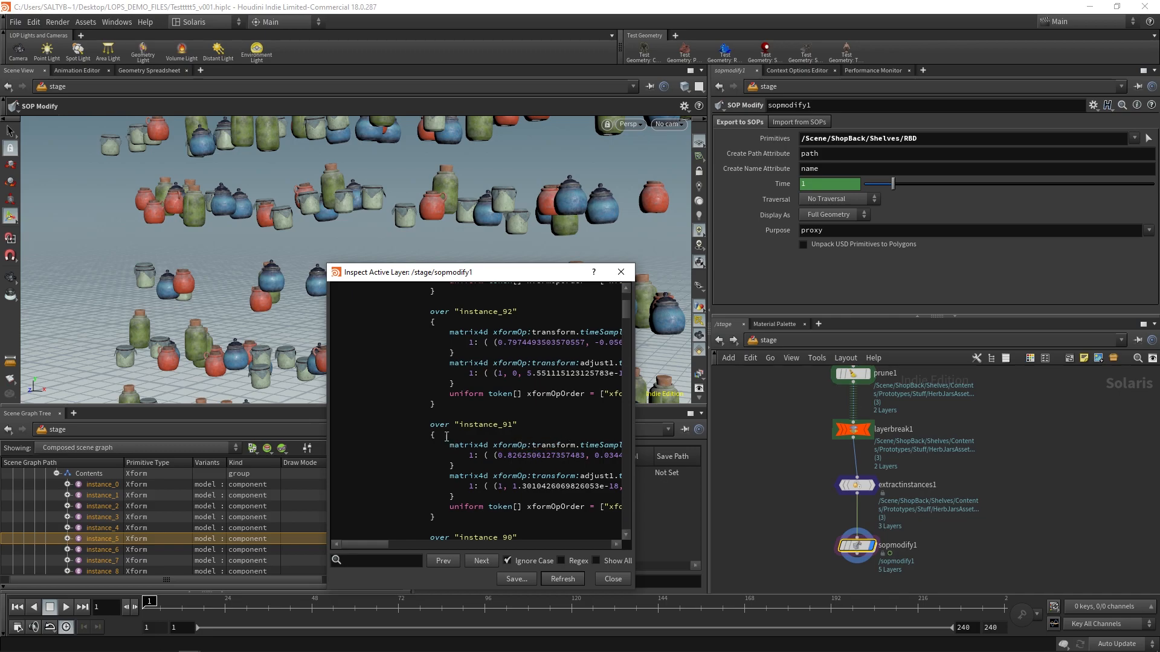
mouse_move(468, 372)
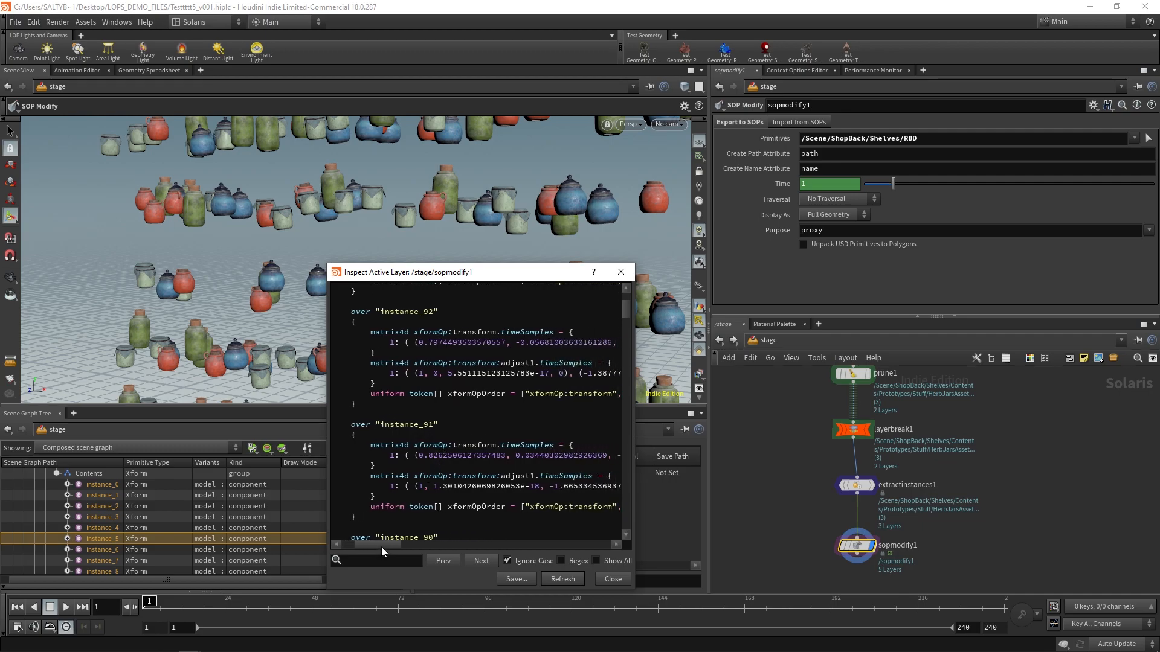
scroll(down, 3)
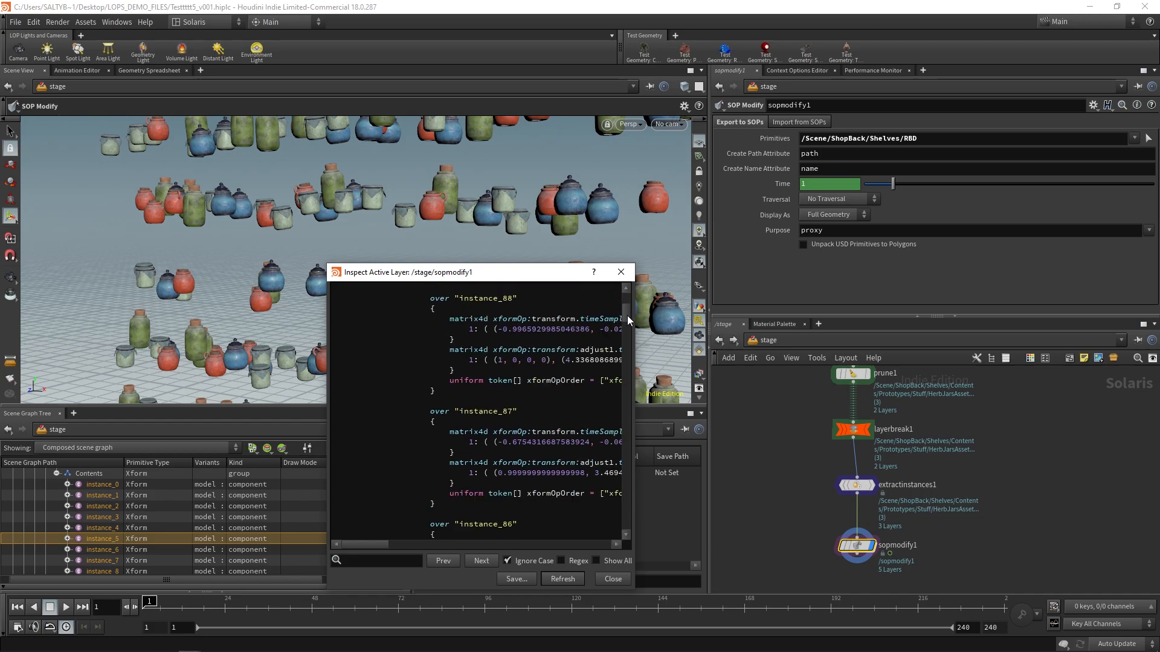
scroll(down, 3)
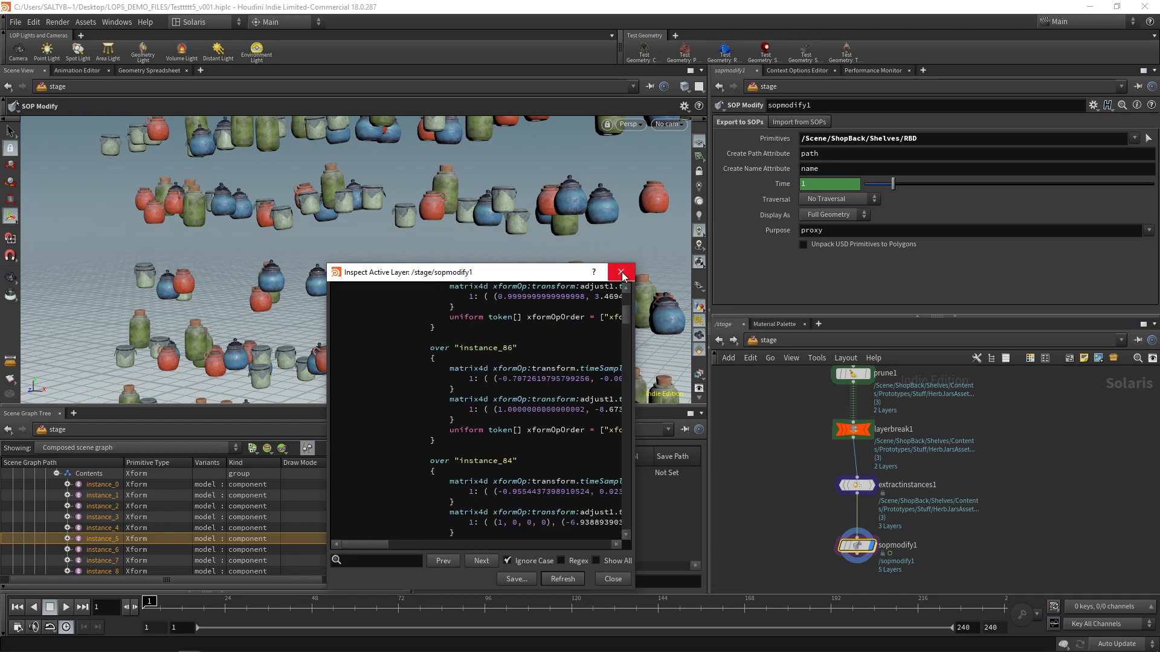
Close the layer inspector and add a Configure Layer node after sopmodify1
click(620, 272)
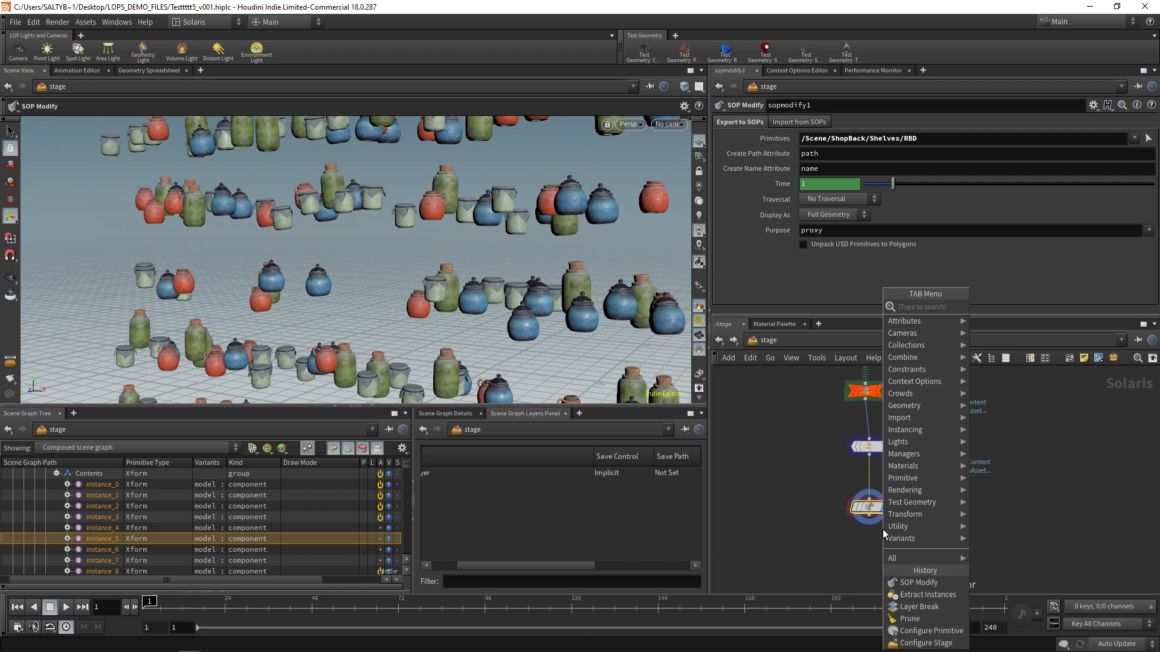
text(layer)
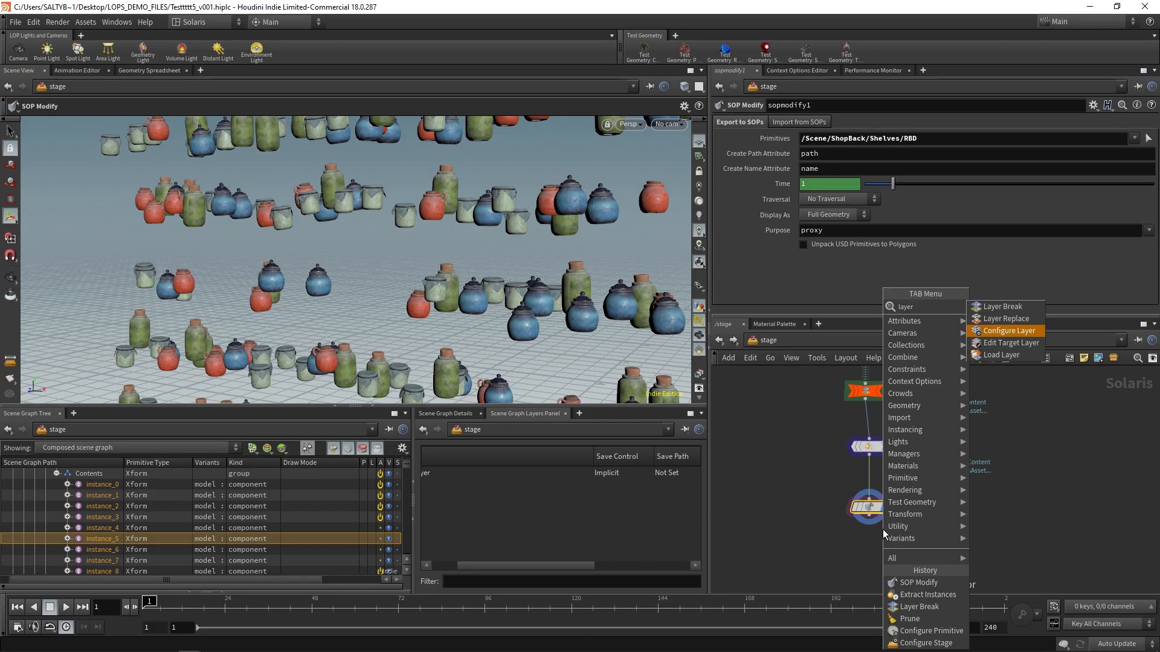
click(1005, 330)
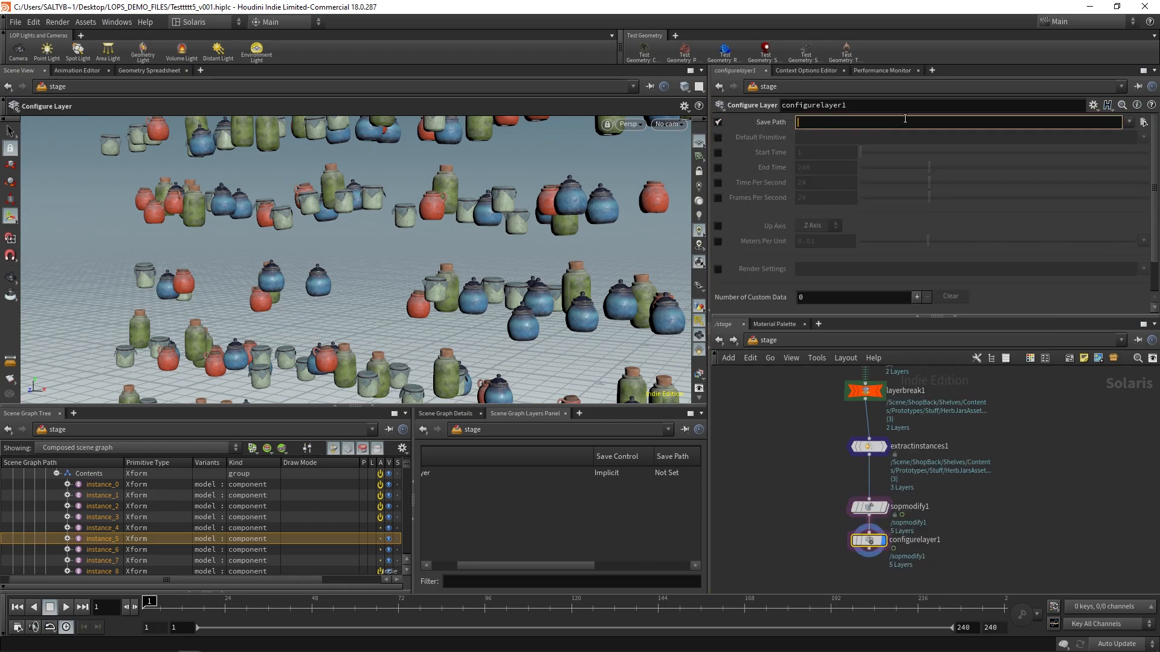
Set the Configure Layer Save Path to fxContribution.usd through the file browser
click(1142, 122)
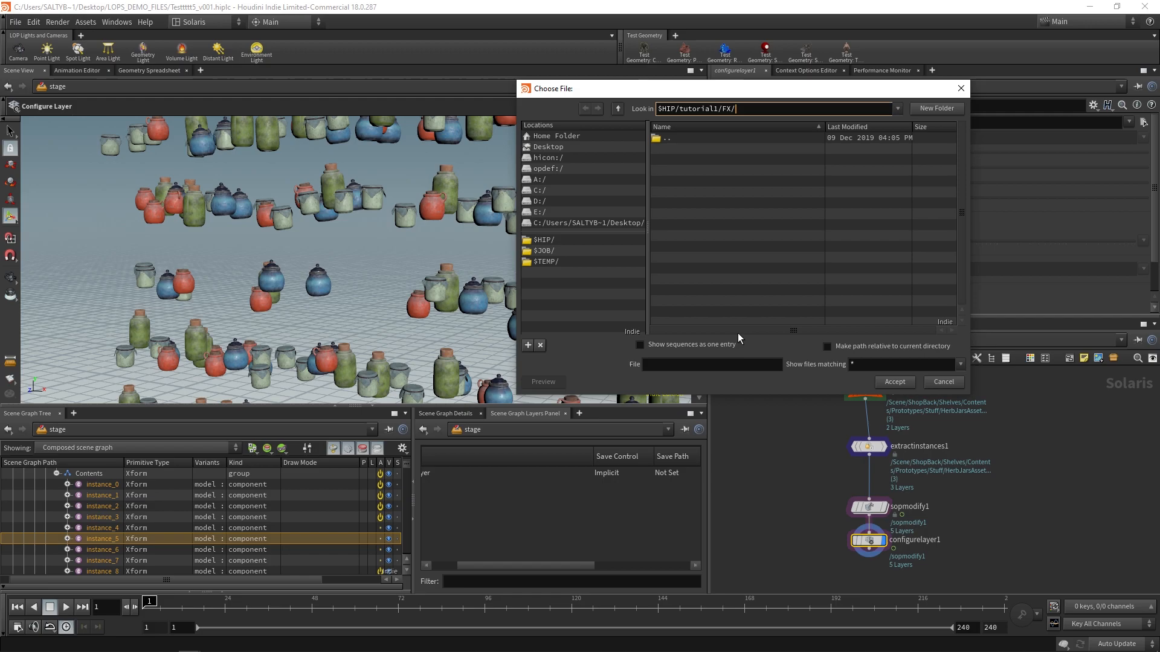
click(711, 364)
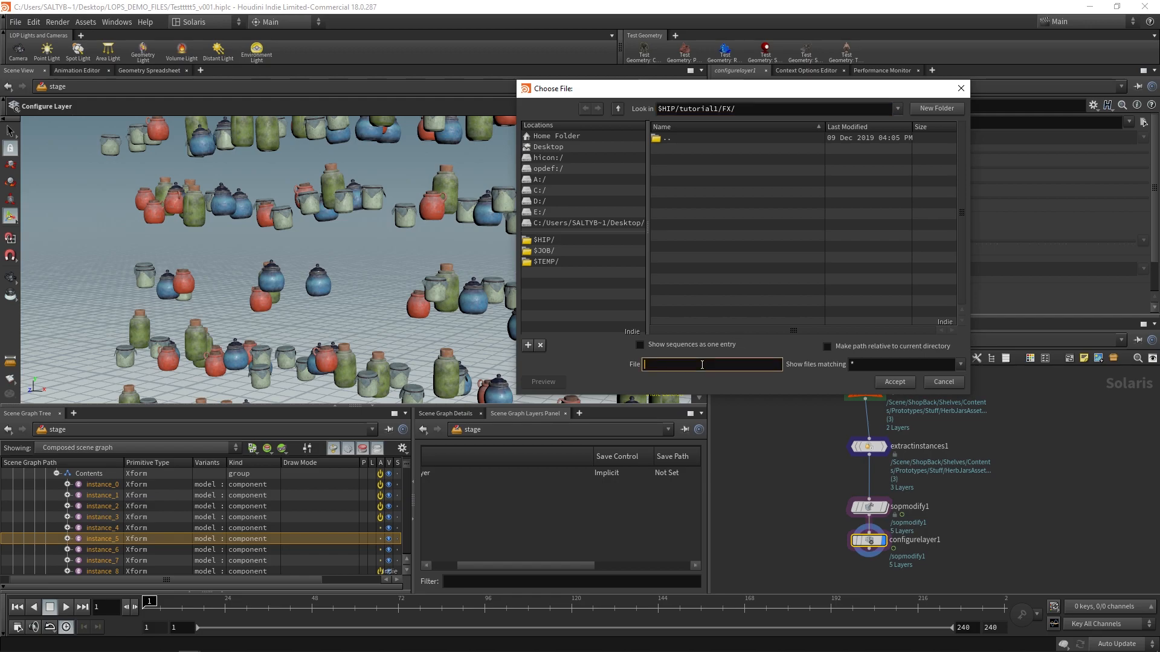
text(fxContrl)
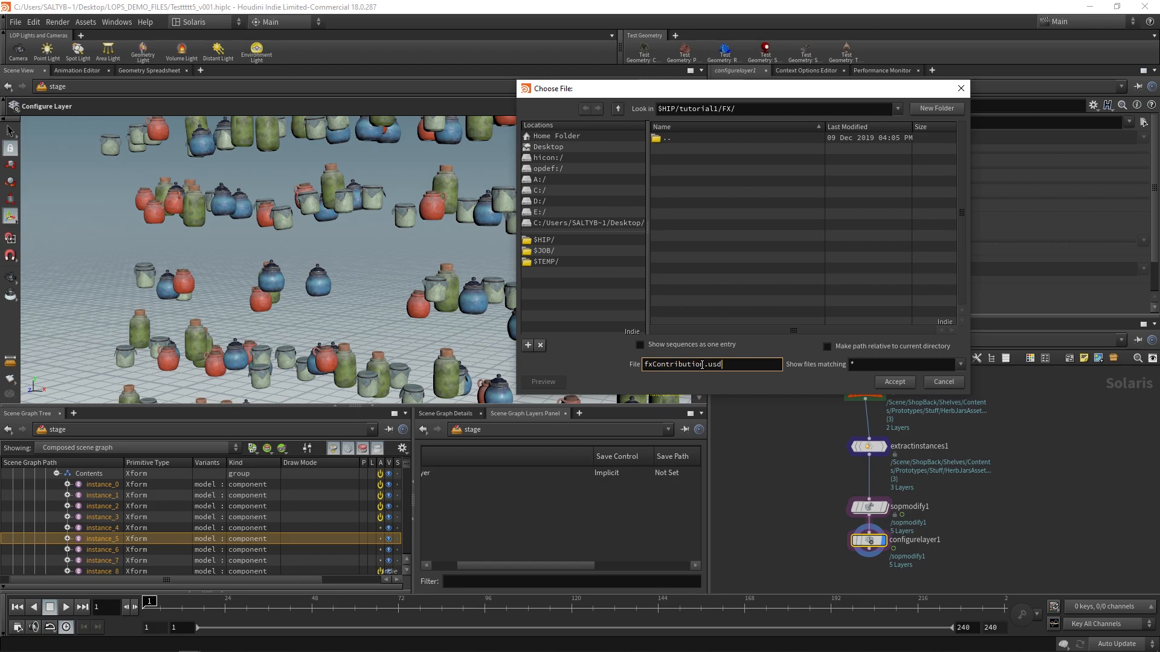
click(893, 381)
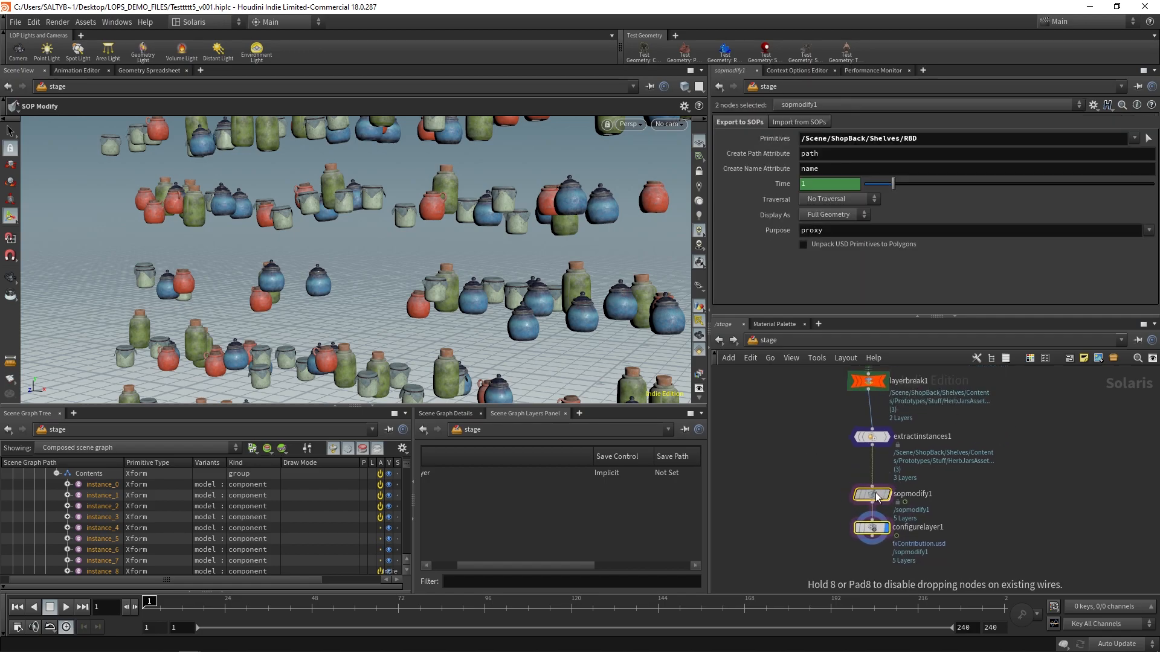
Select extractinstances1 and scroll the network to the Layout_Dept Sublayer loading FullScene.usd
click(870, 437)
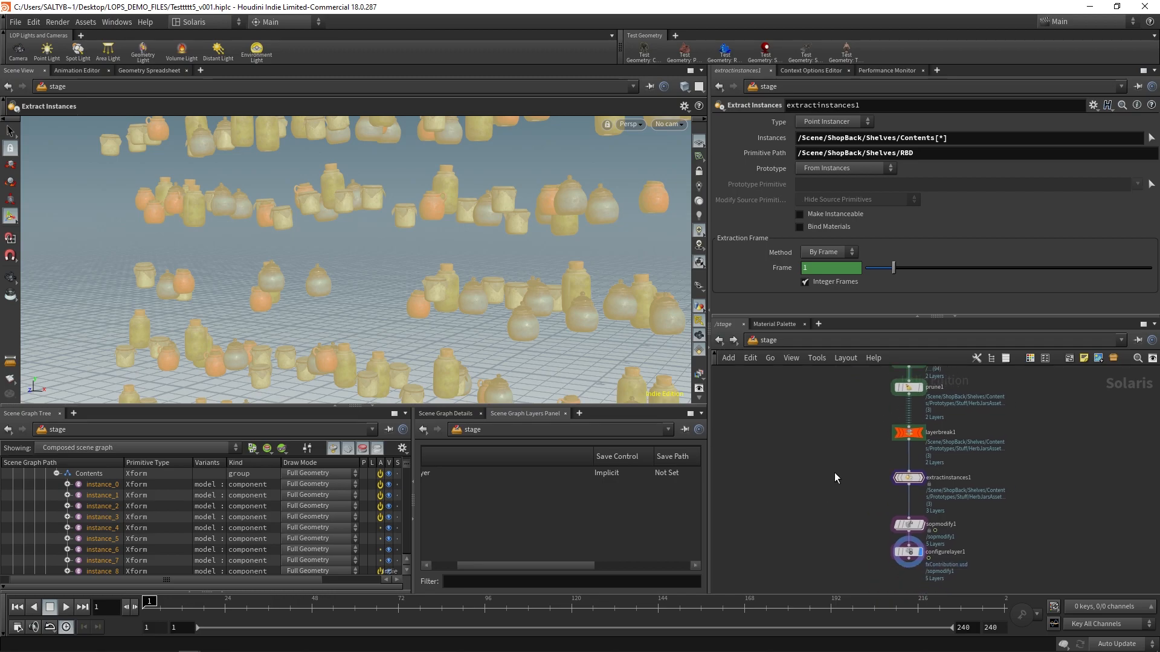
scroll(down, 3)
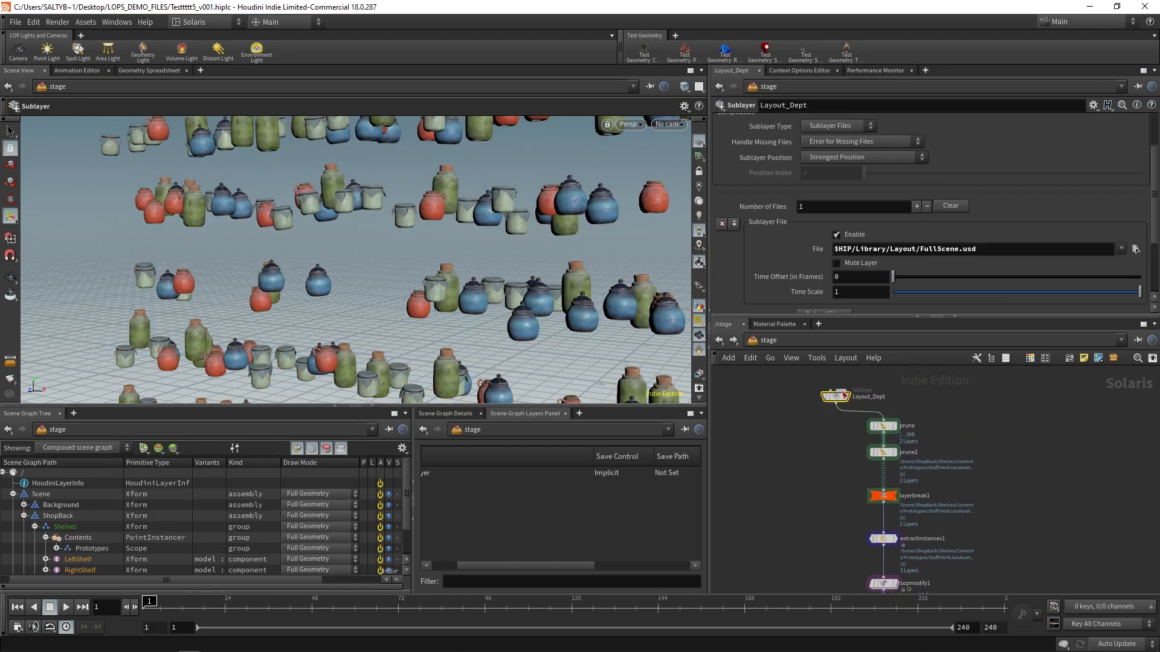
Add a Sublayer node taking Layout_Dept and configurelayer1, with Sublayer Type set to Sublayer Inputs
key(Tab)
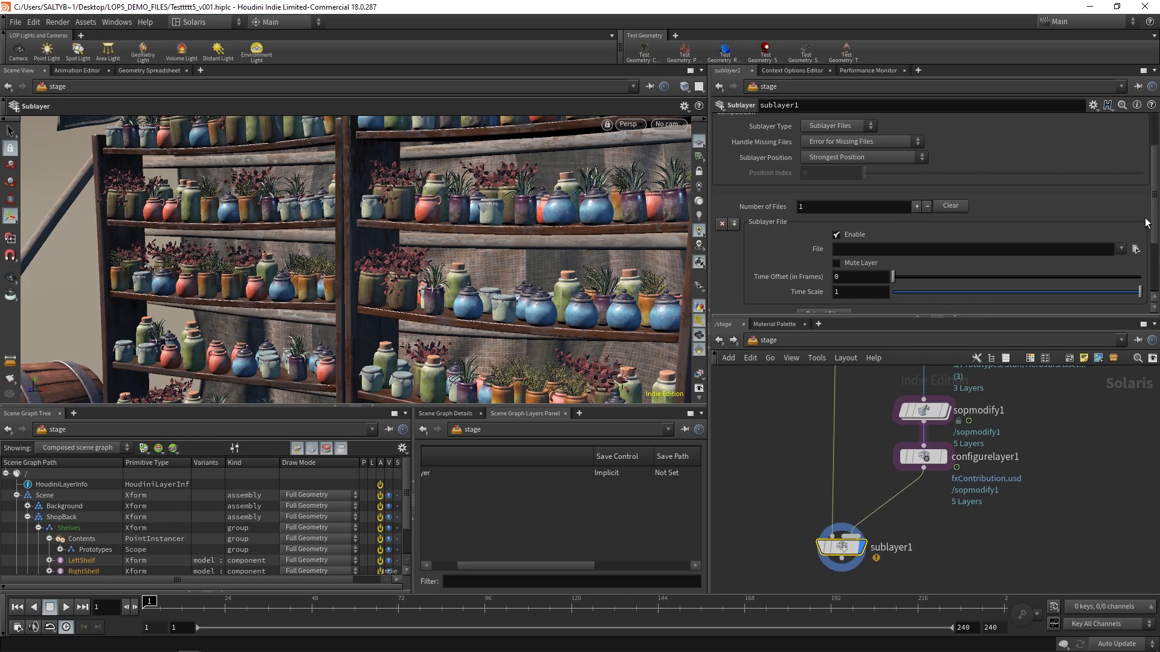
scroll(up, 3)
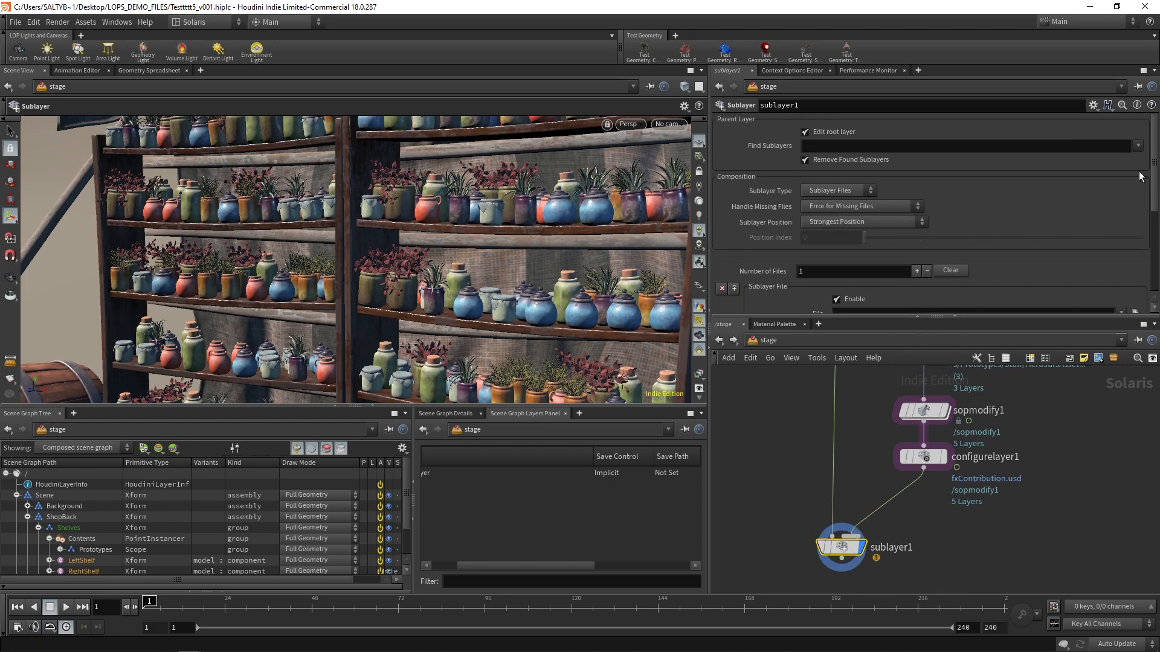
click(837, 191)
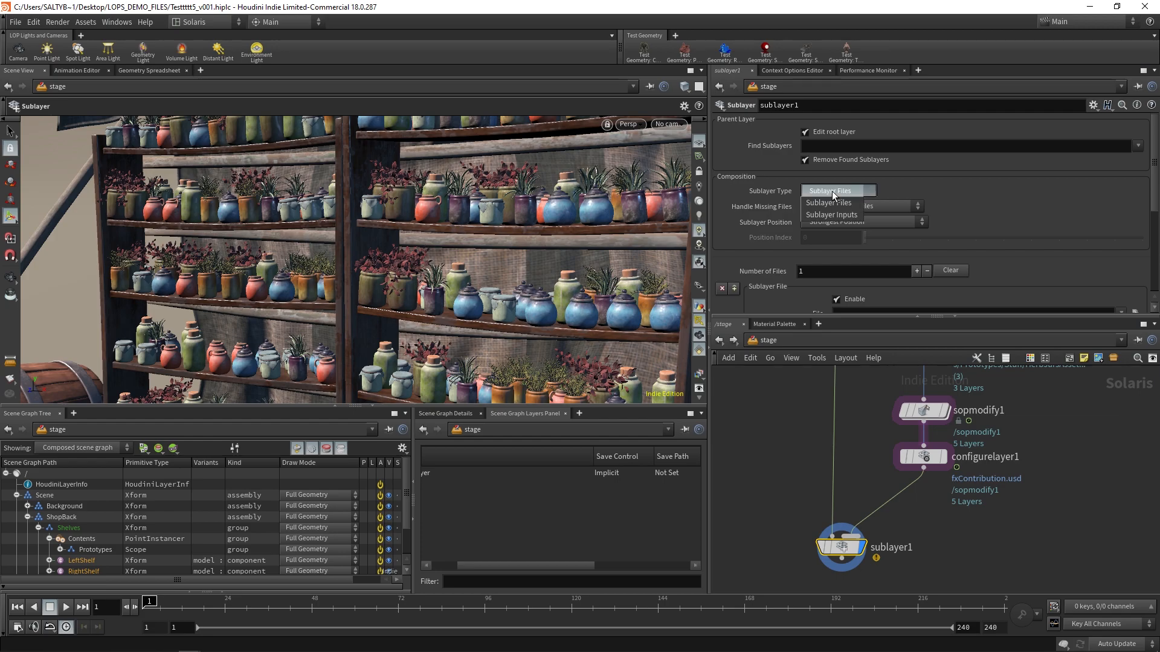
mouse_move(831, 215)
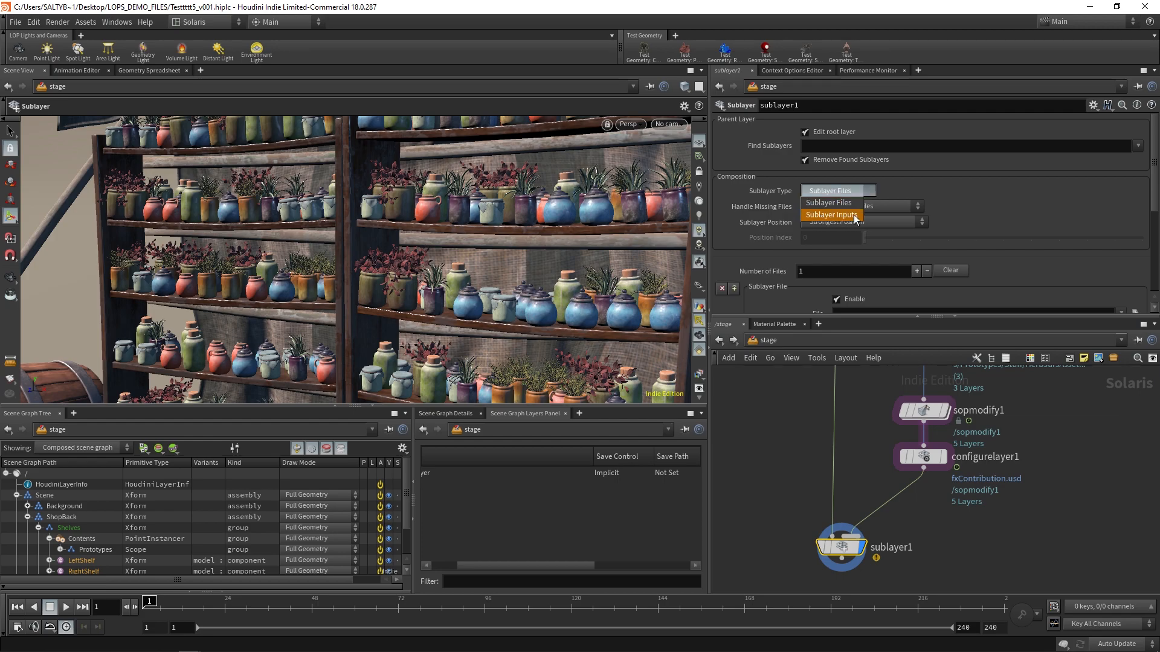
click(830, 215)
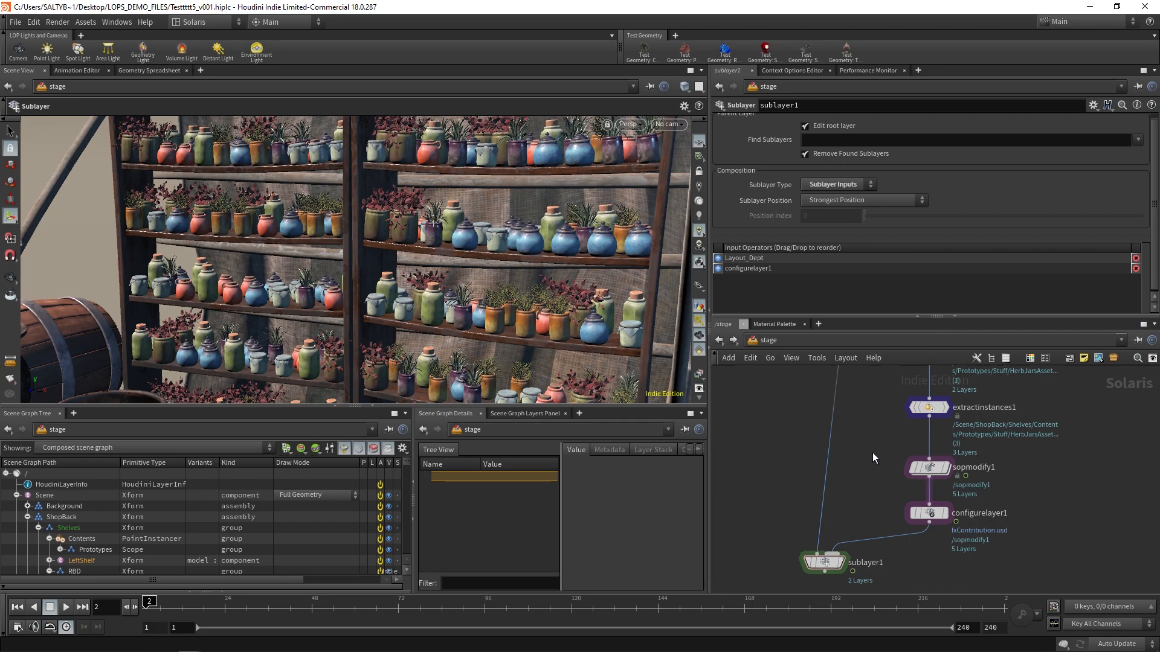
mouse_move(852, 474)
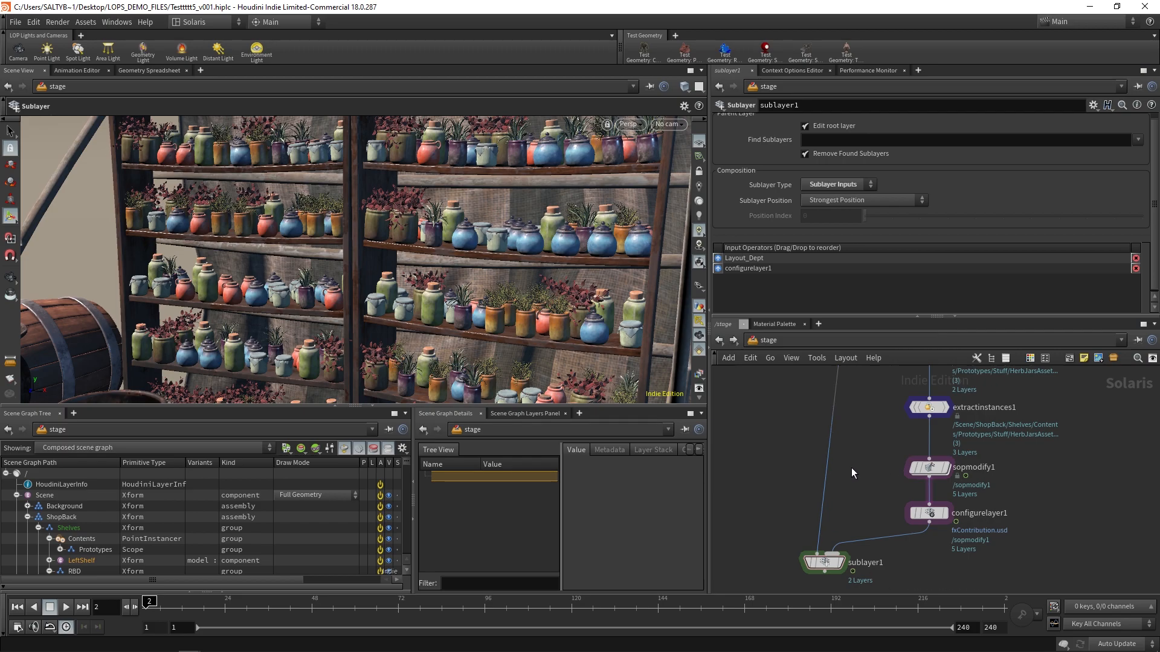
mouse_move(863, 477)
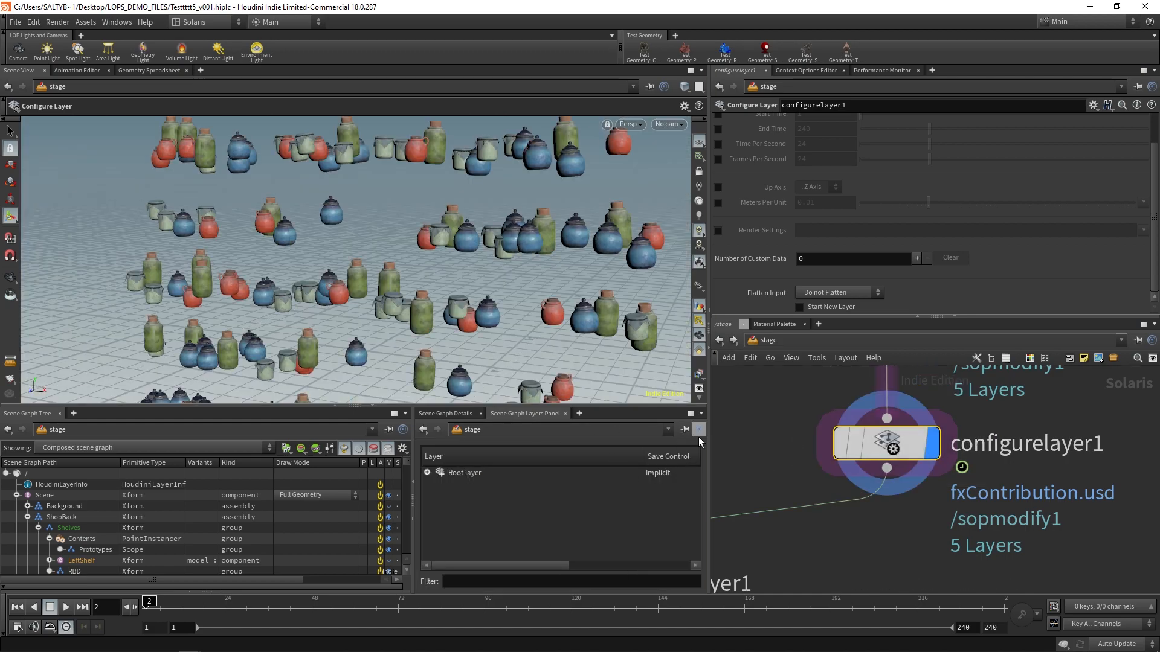
Expand the Root layer in the Layers panel and inspect the extractinstances1 layer entry
click(427, 473)
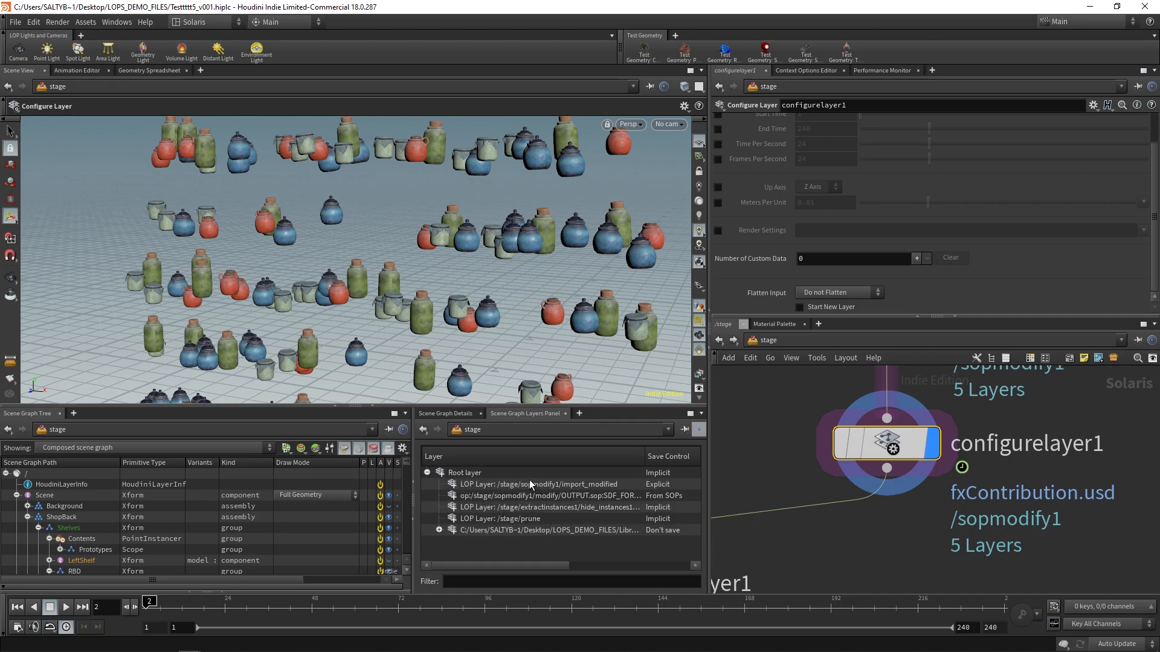
click(500, 518)
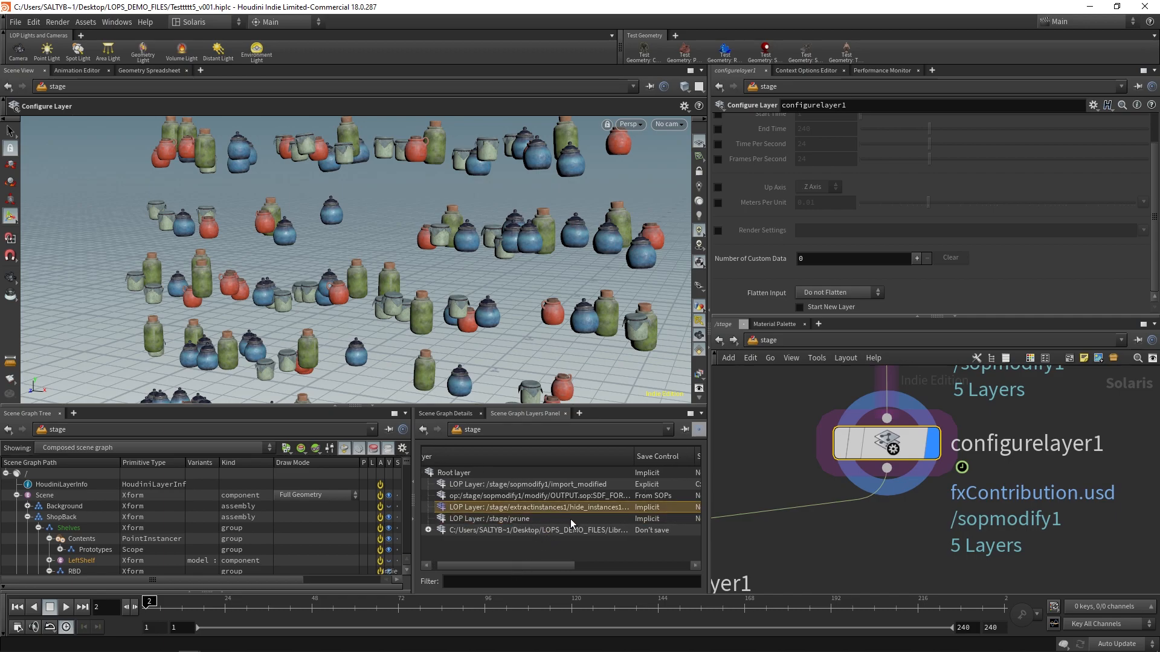
scroll(right, 3)
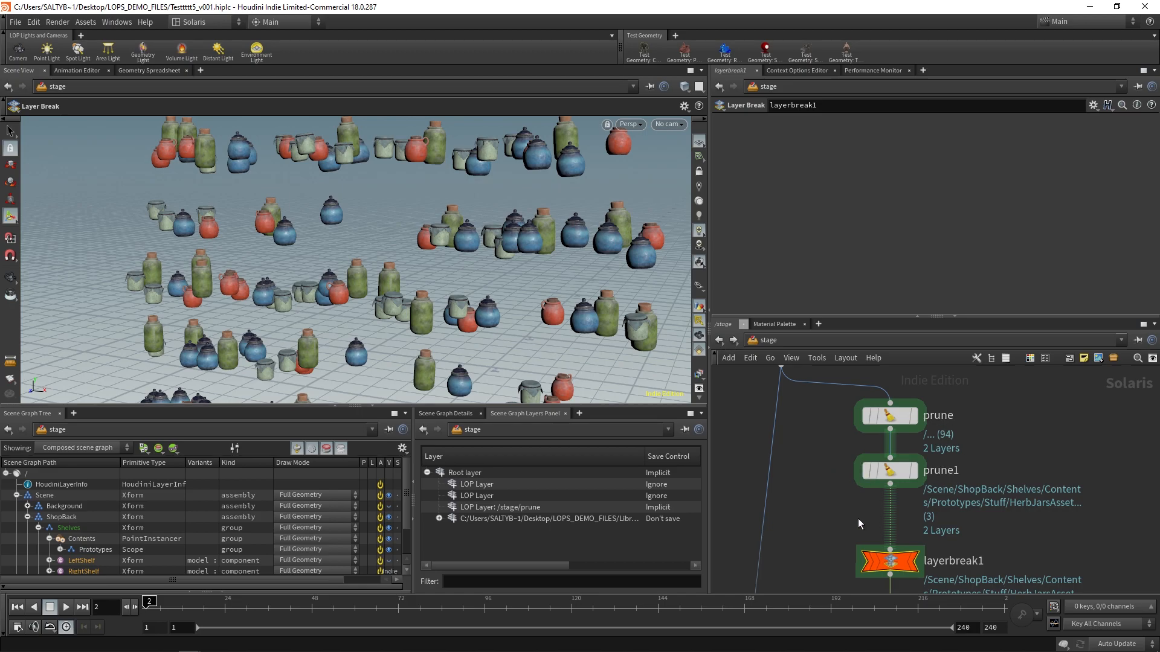
Set configurelayer1 Flatten Input to Flatten Input Layers and close the warning details
click(898, 508)
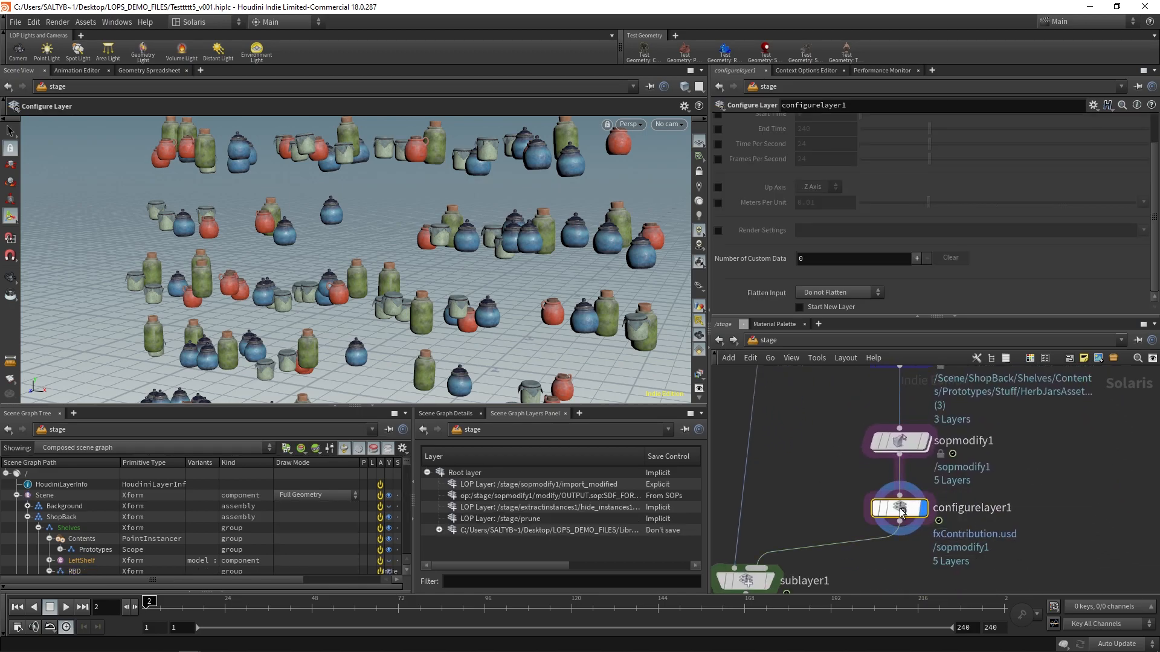
mouse_move(819, 496)
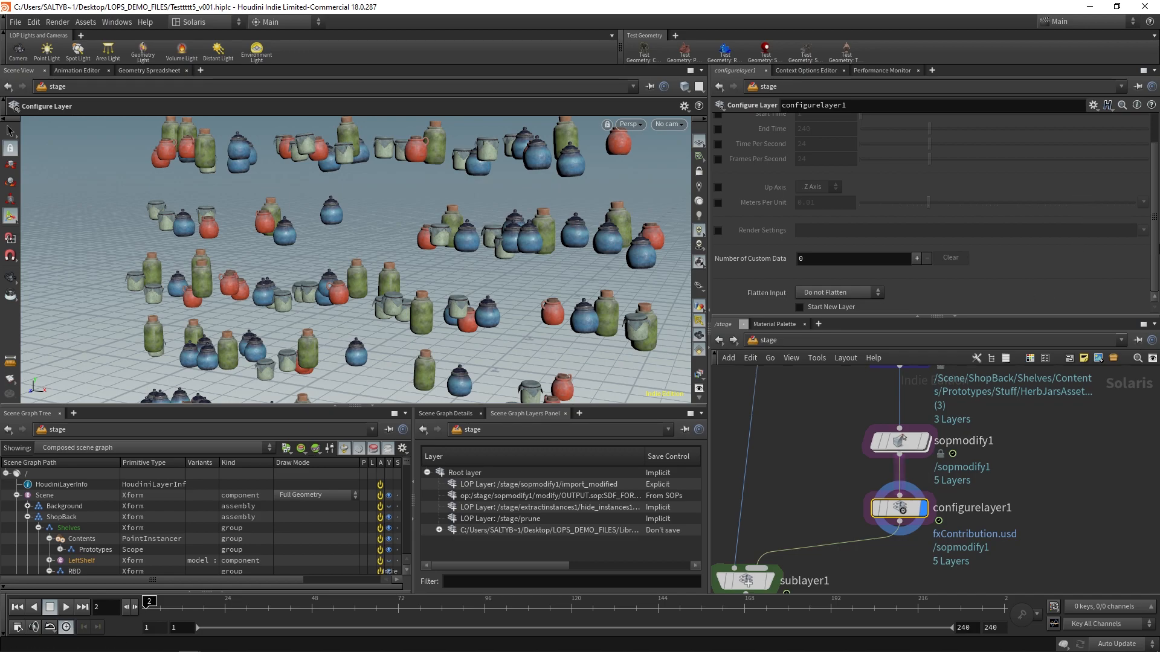
click(838, 292)
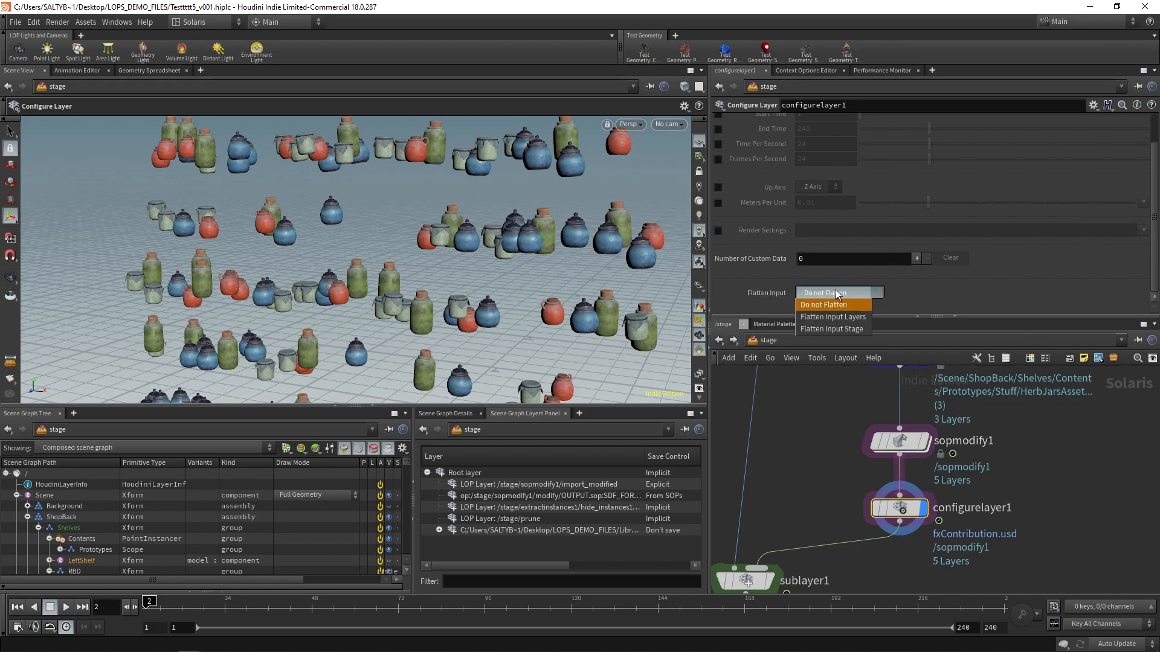
click(831, 317)
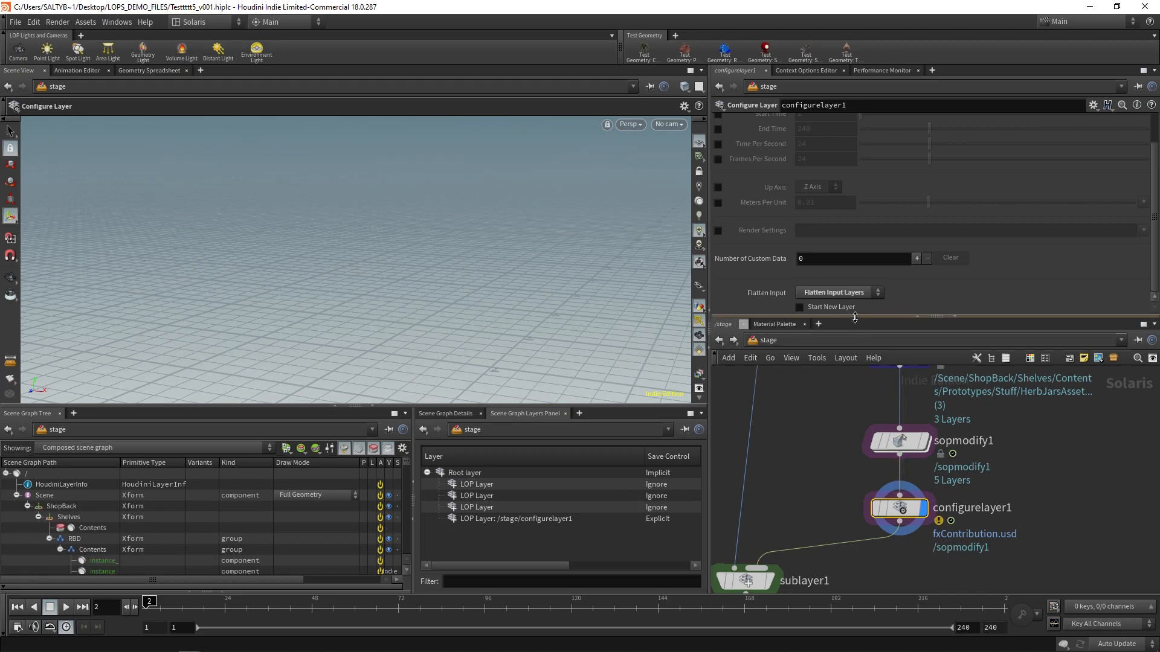
mouse_move(990, 526)
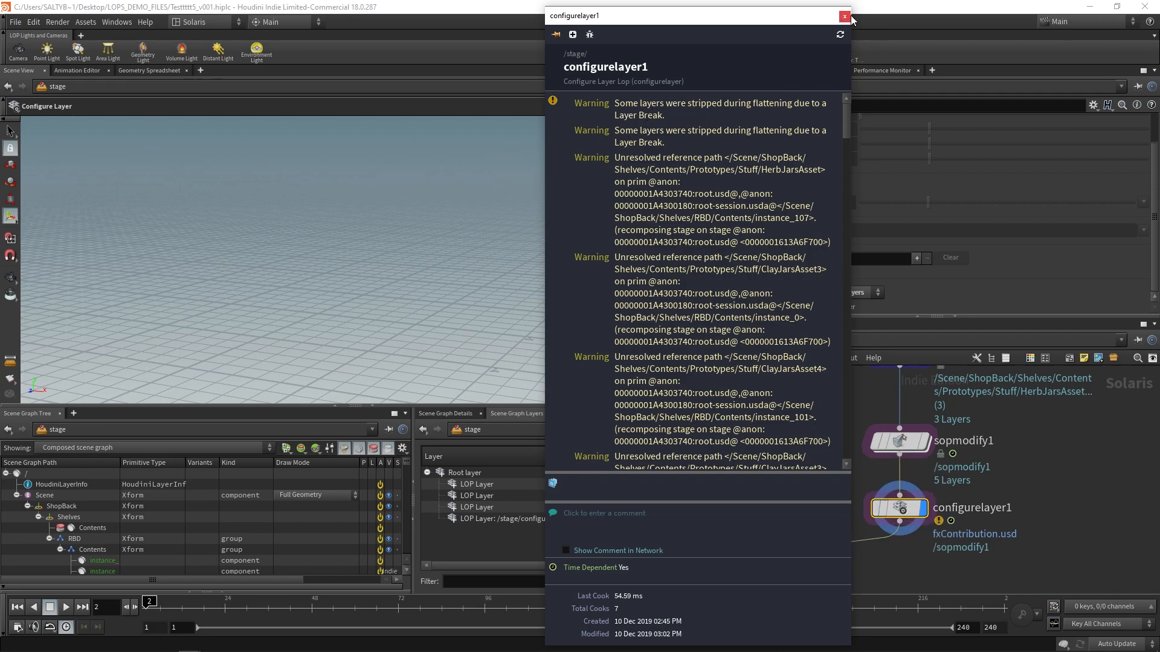
click(844, 16)
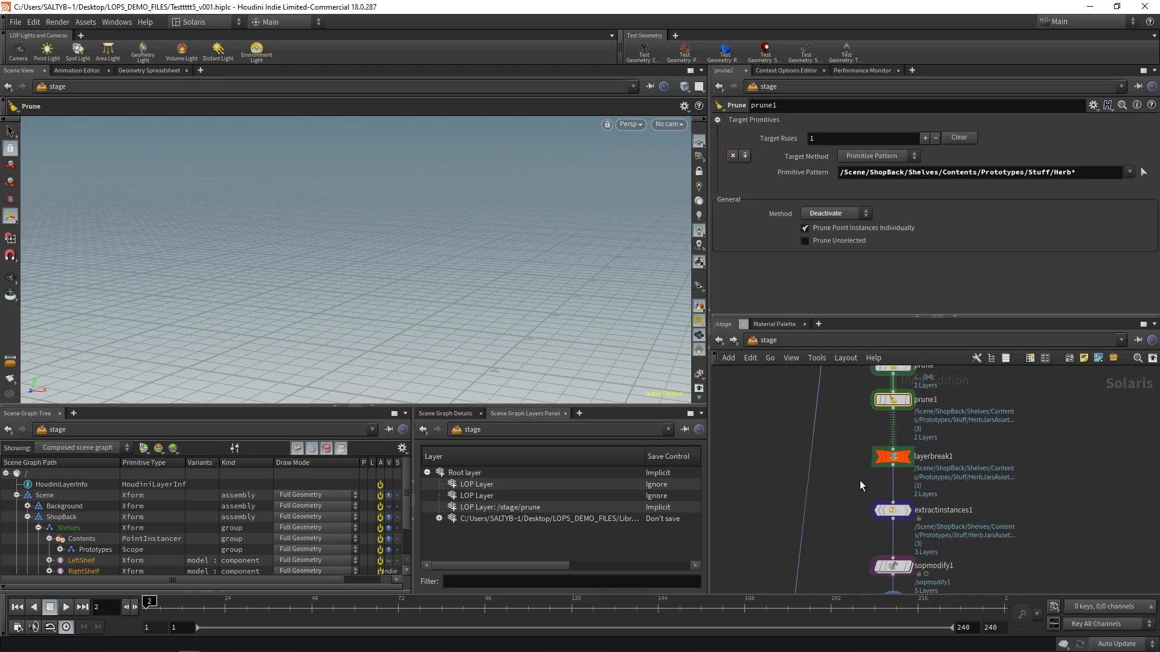
mouse_move(320, 237)
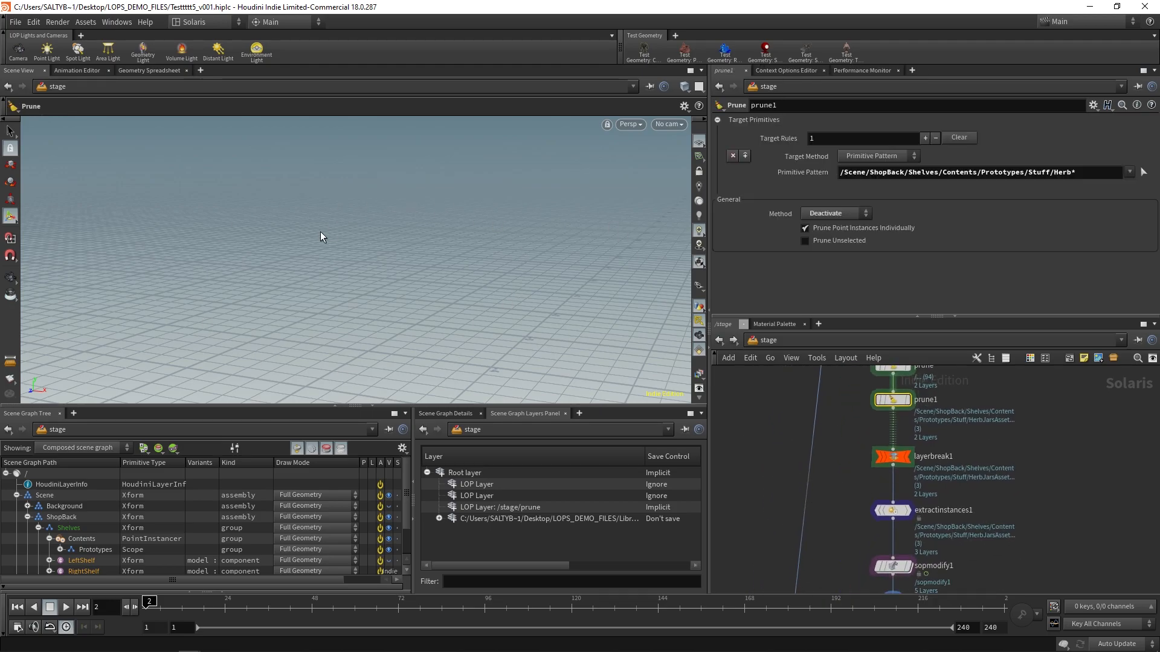
mouse_move(395, 280)
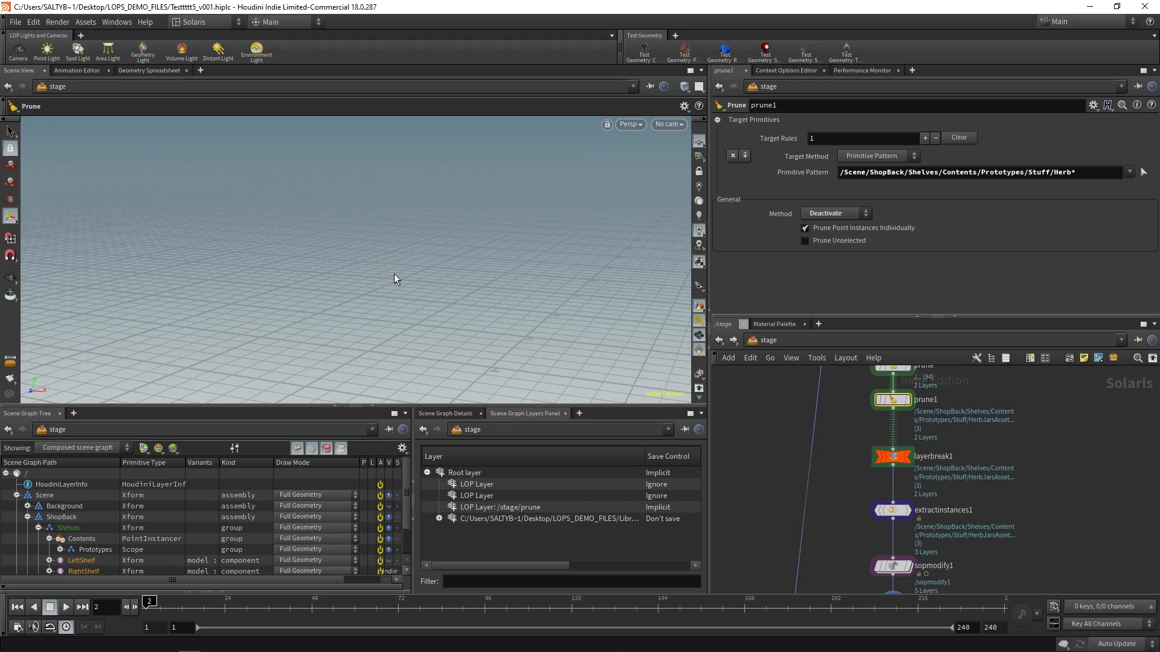
Inspect the node's flattened stage and scroll through its USD contents
scroll(down, 3)
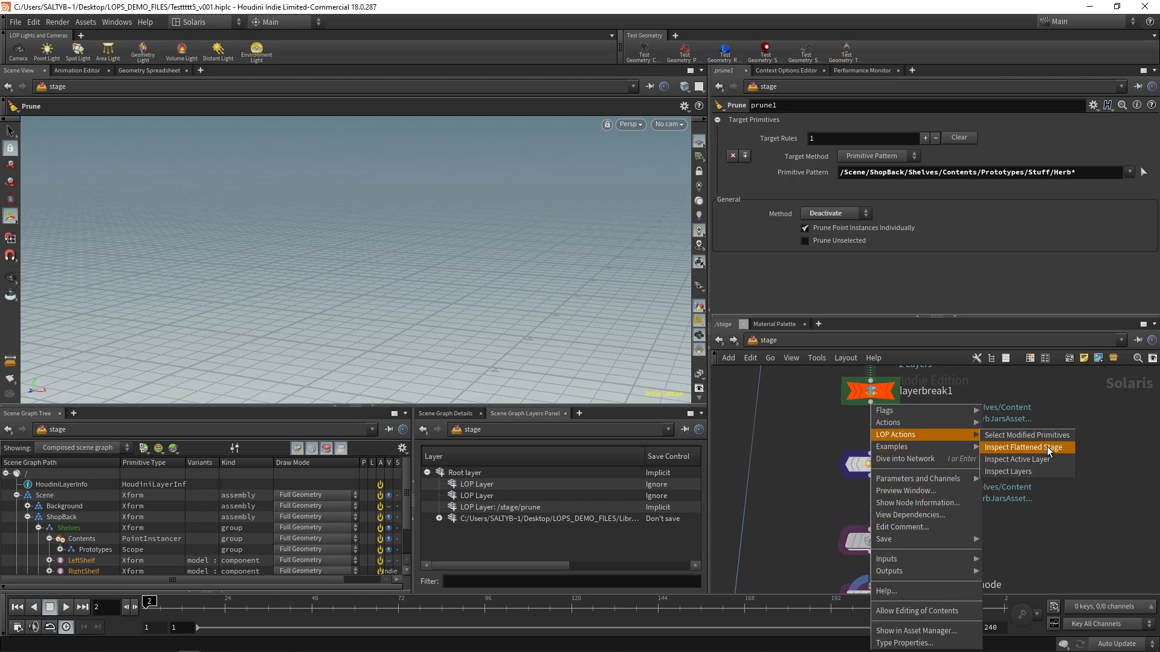
mouse_move(1043, 453)
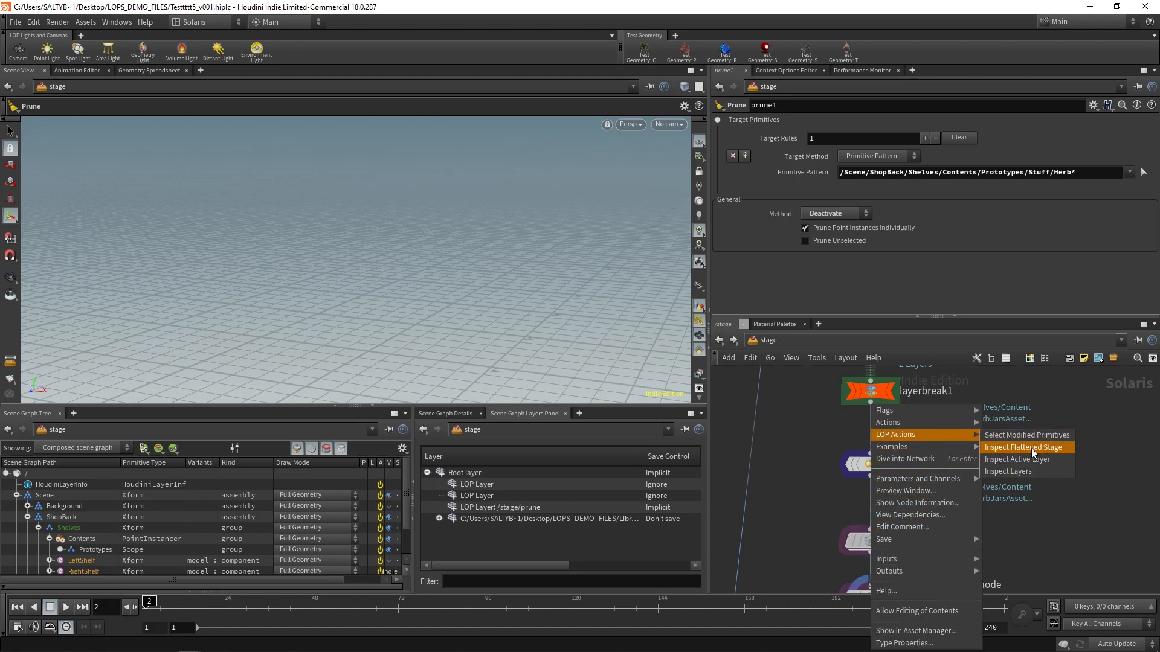
click(1017, 458)
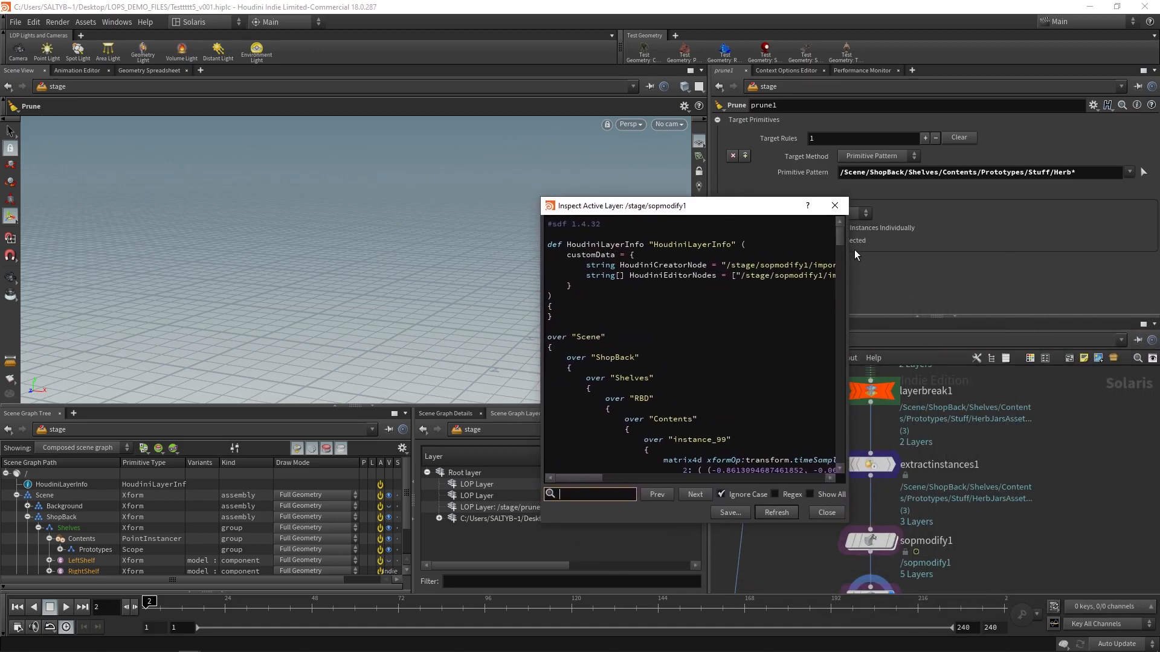
scroll(down, 3)
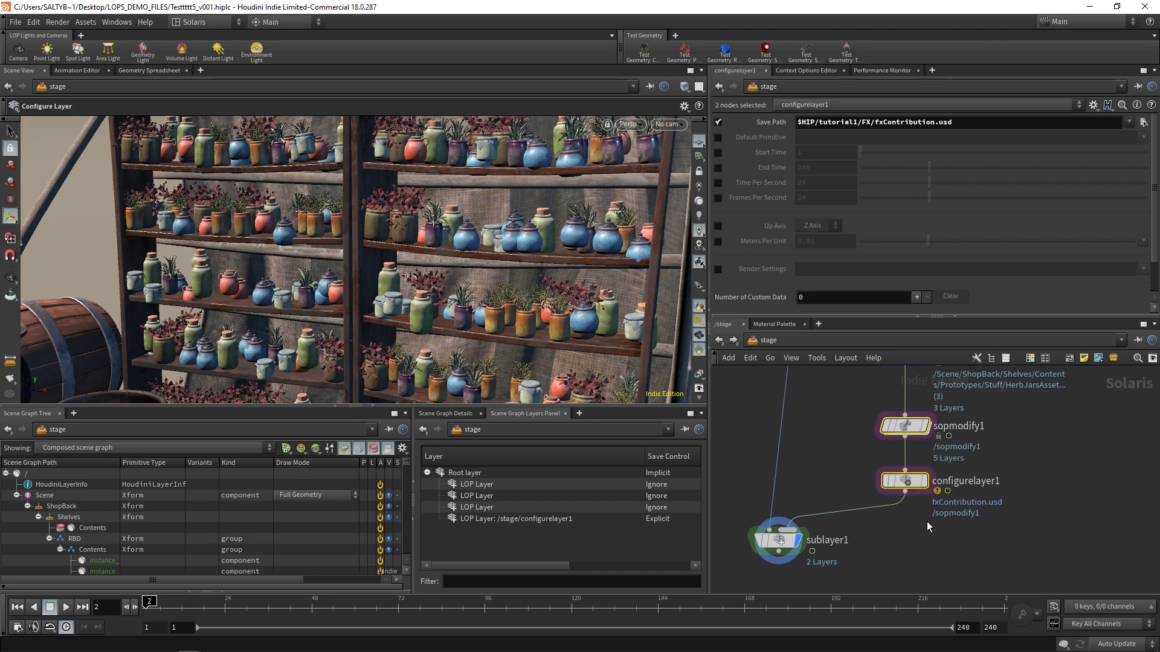
mouse_move(960, 557)
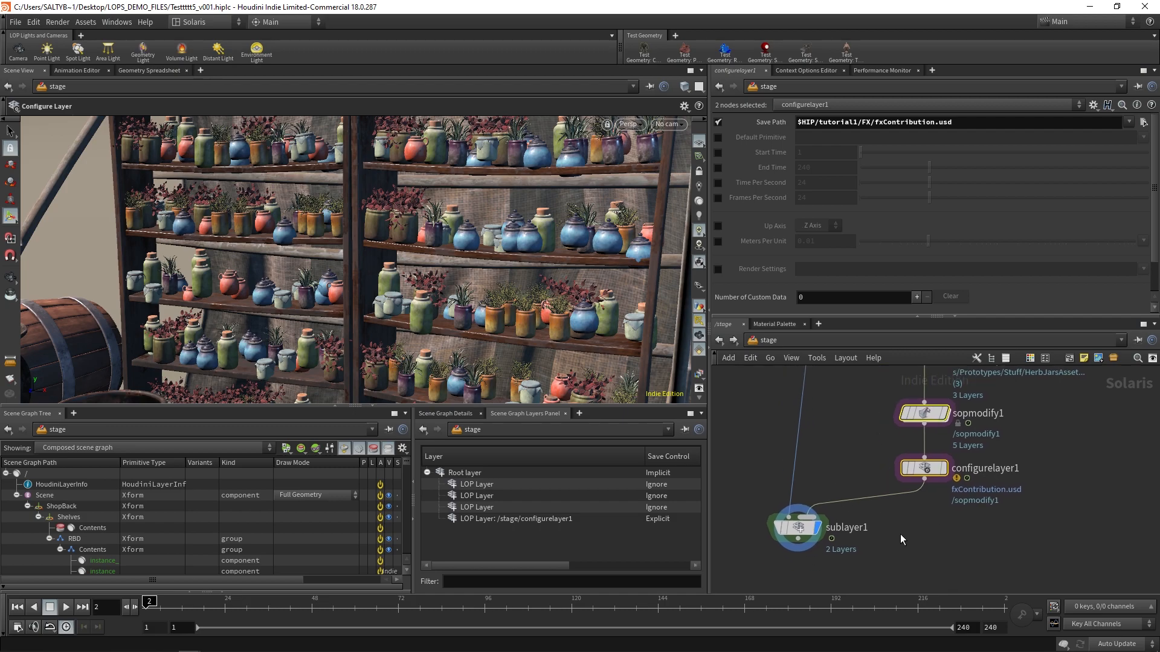
mouse_move(956, 535)
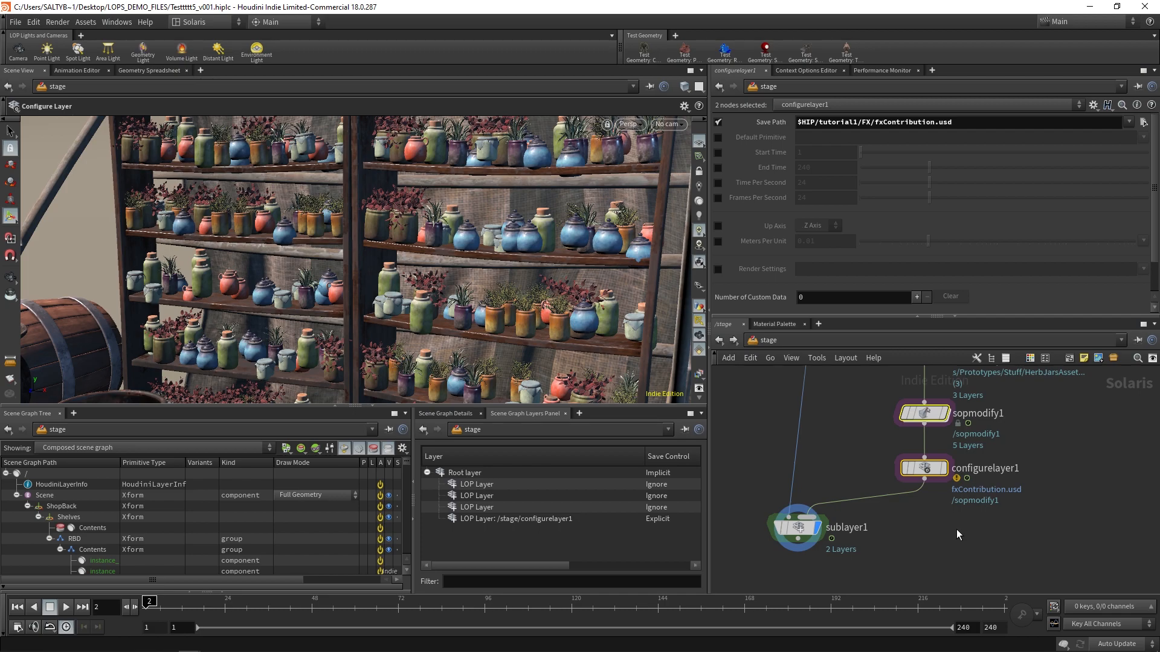
key(tab)
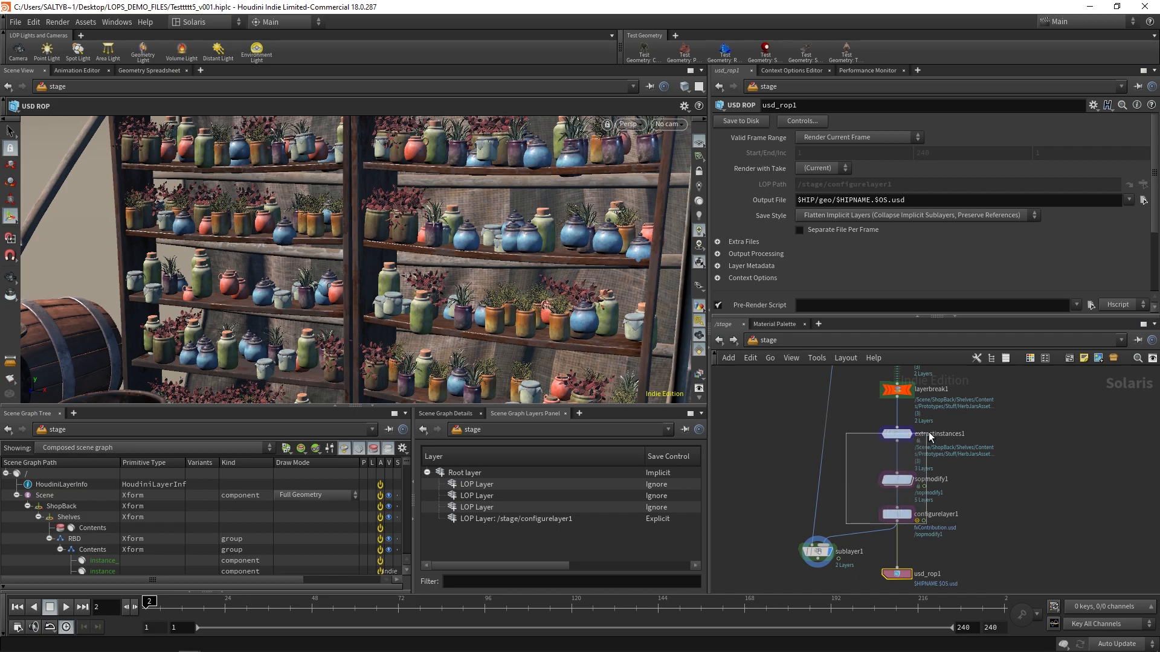
Select extractinstances1, then place the USD ROP node under configurelayer1
click(896, 434)
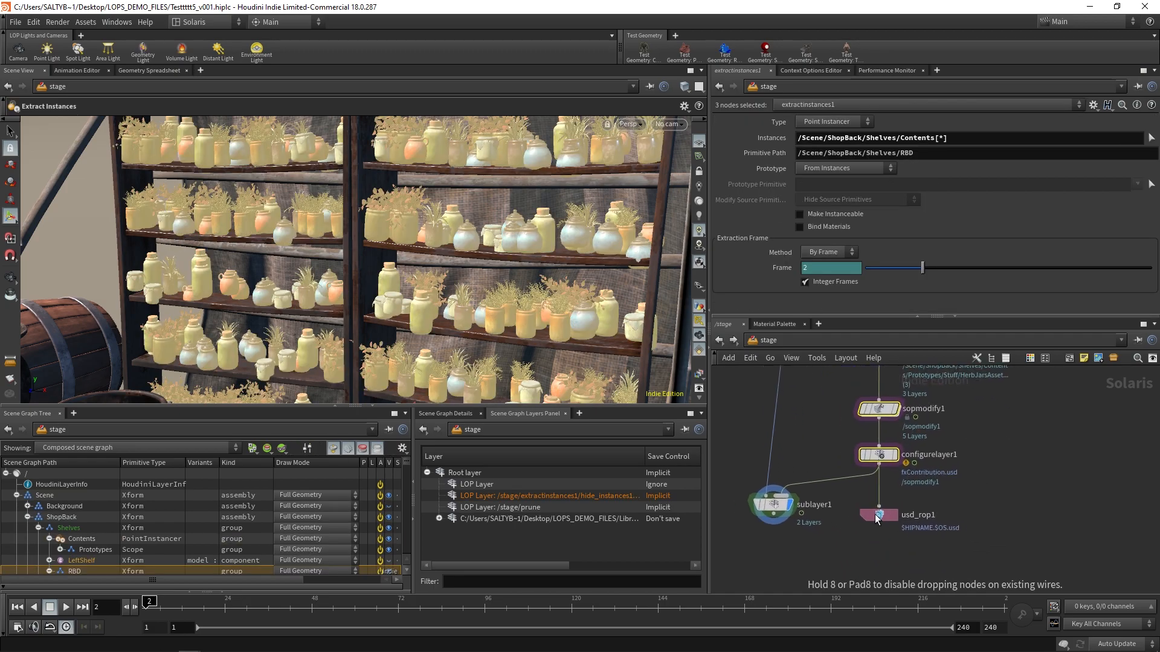
click(879, 514)
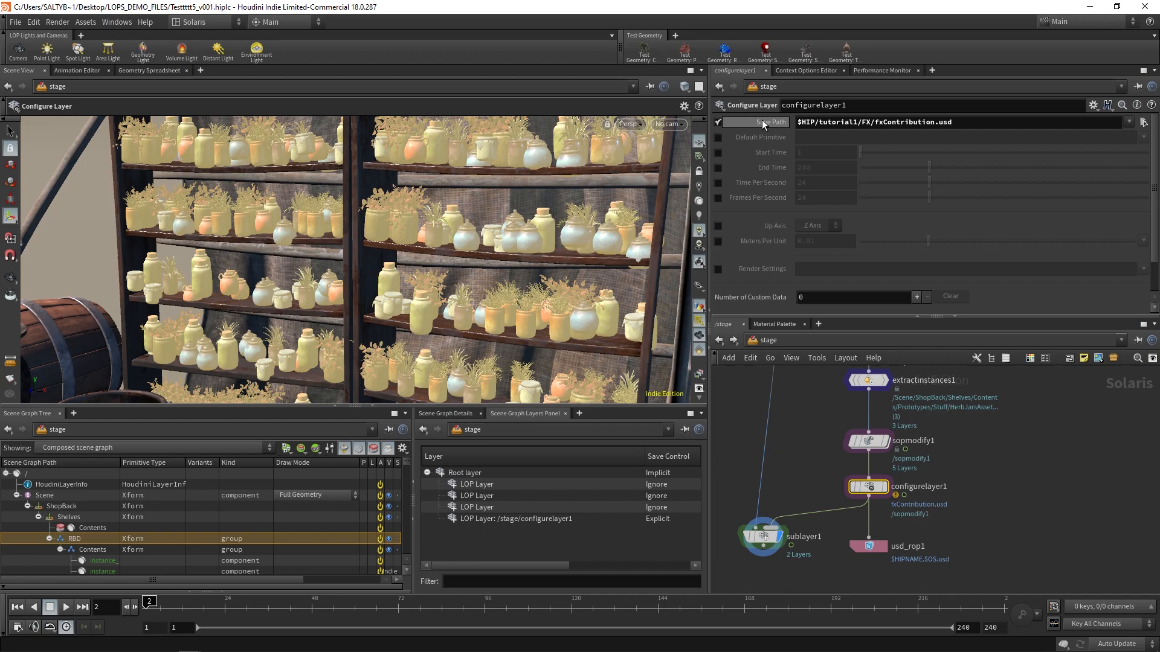
mouse_move(828, 204)
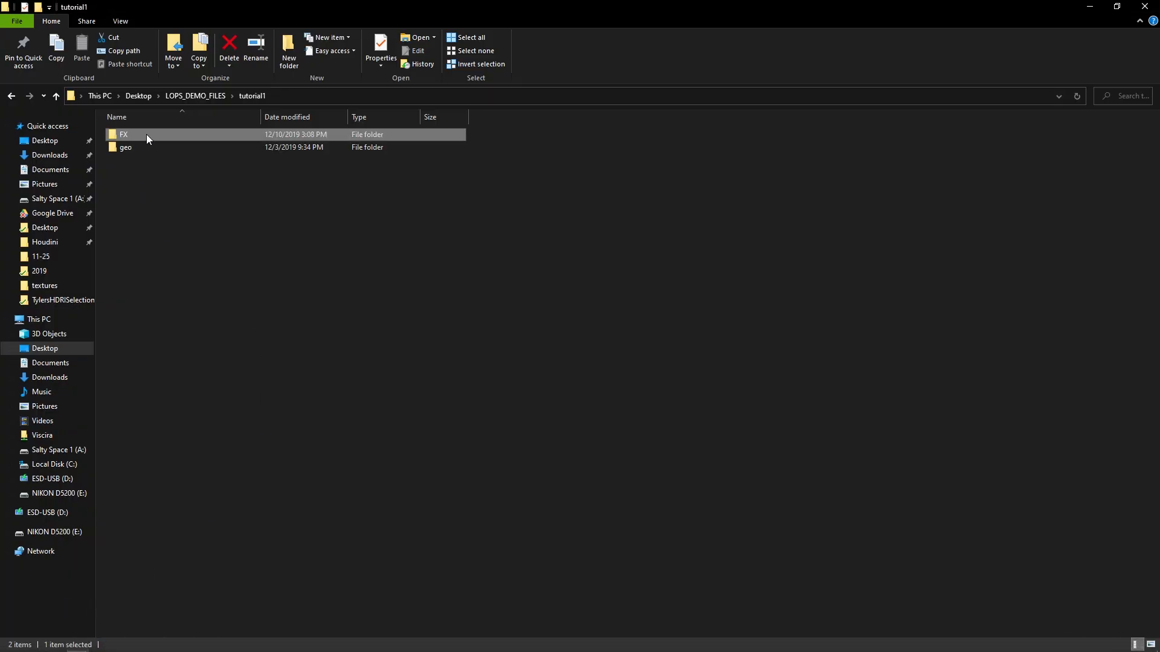
Open tutorial1/FX in File Explorer to check the 824-byte fxContribution.usdlc
double_click(123, 134)
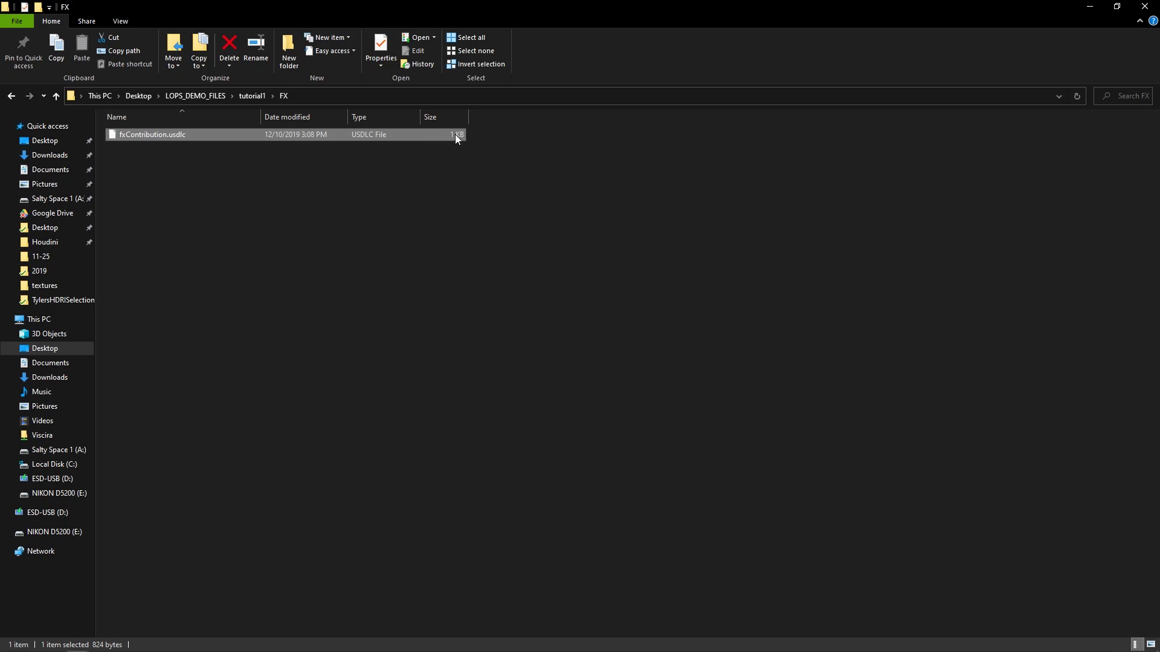
mouse_move(388, 142)
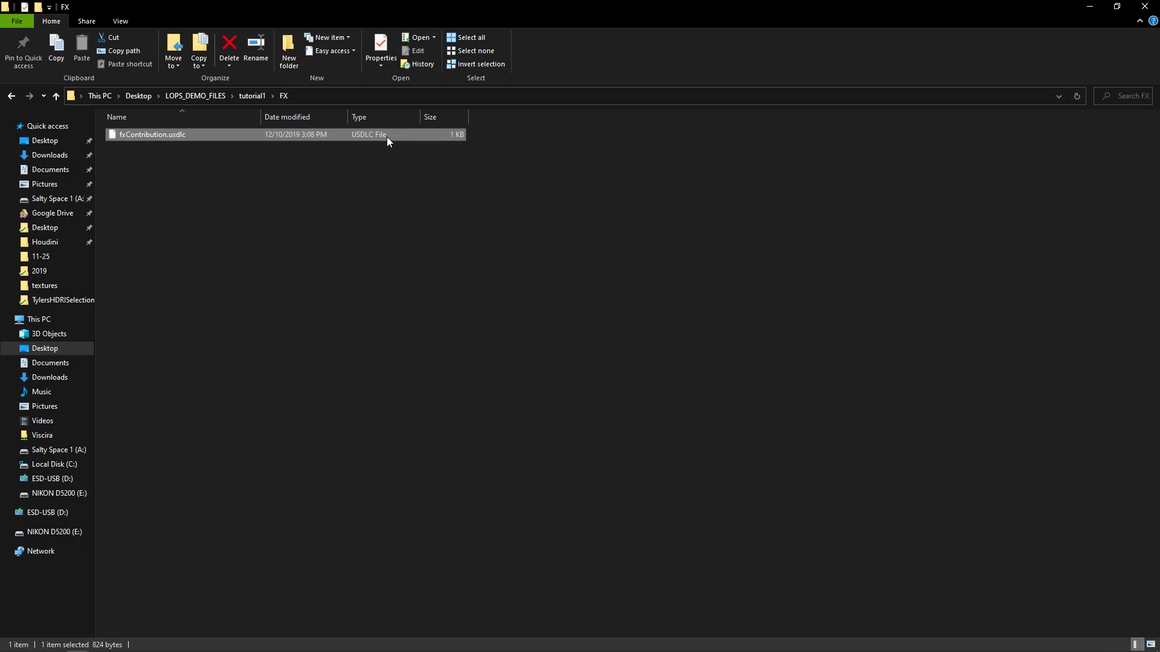
mouse_move(1088, 7)
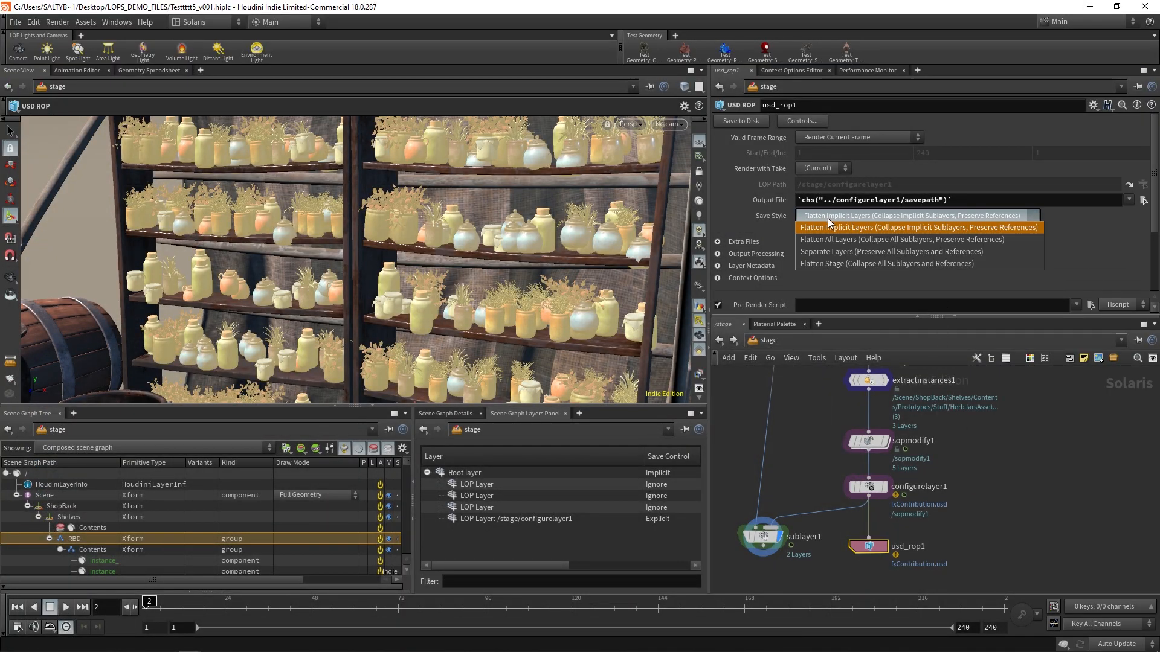
mouse_move(833, 239)
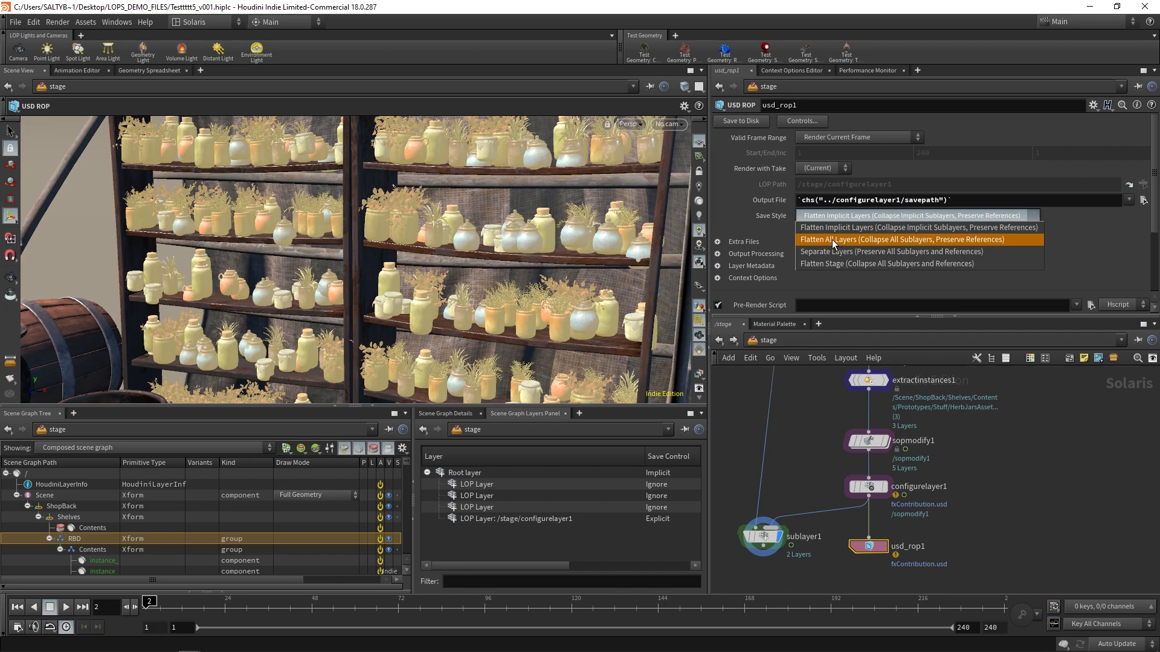
mouse_move(869, 244)
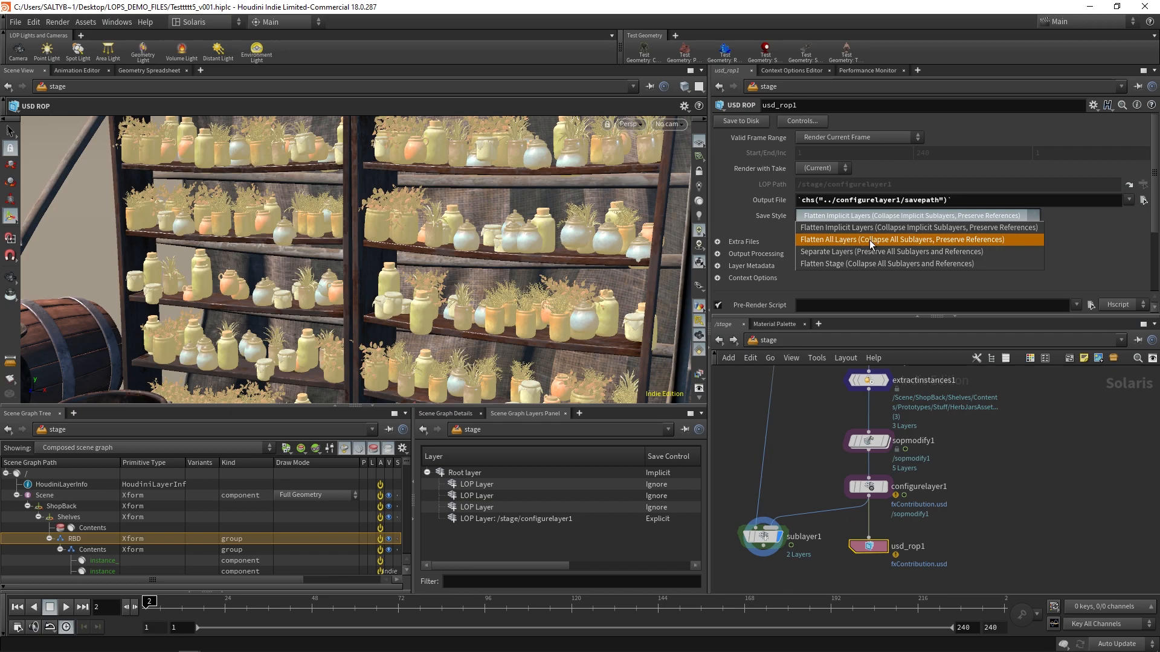
Set the USD ROP Save Style to Flatten All Layers
click(902, 240)
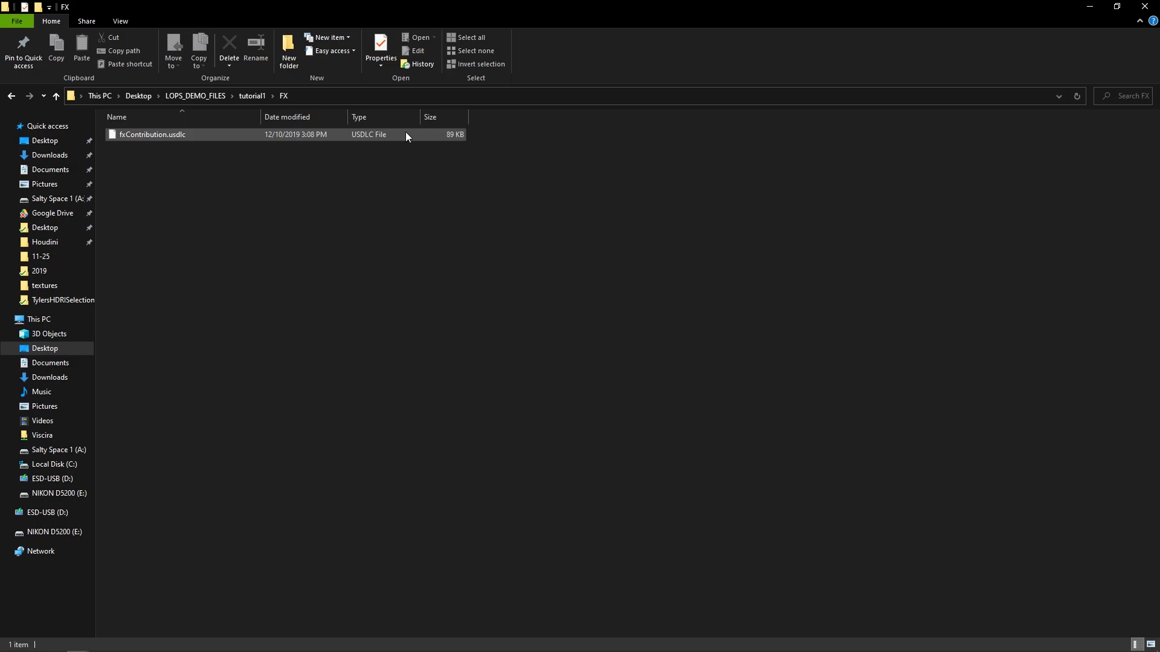
click(152, 134)
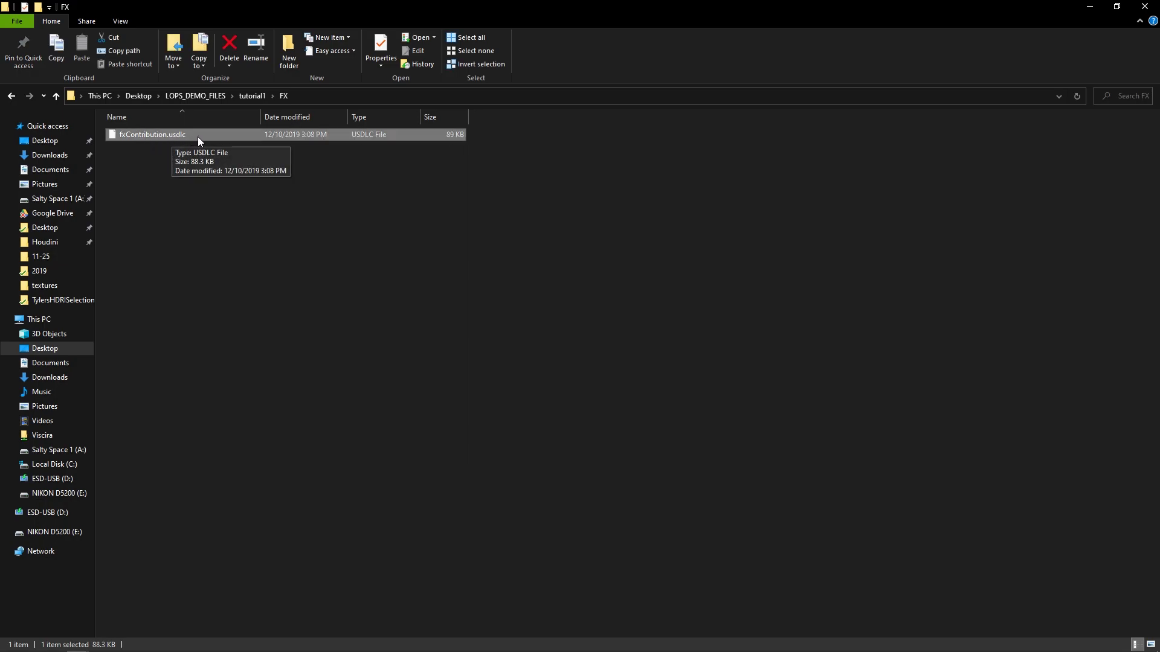
mouse_move(449, 140)
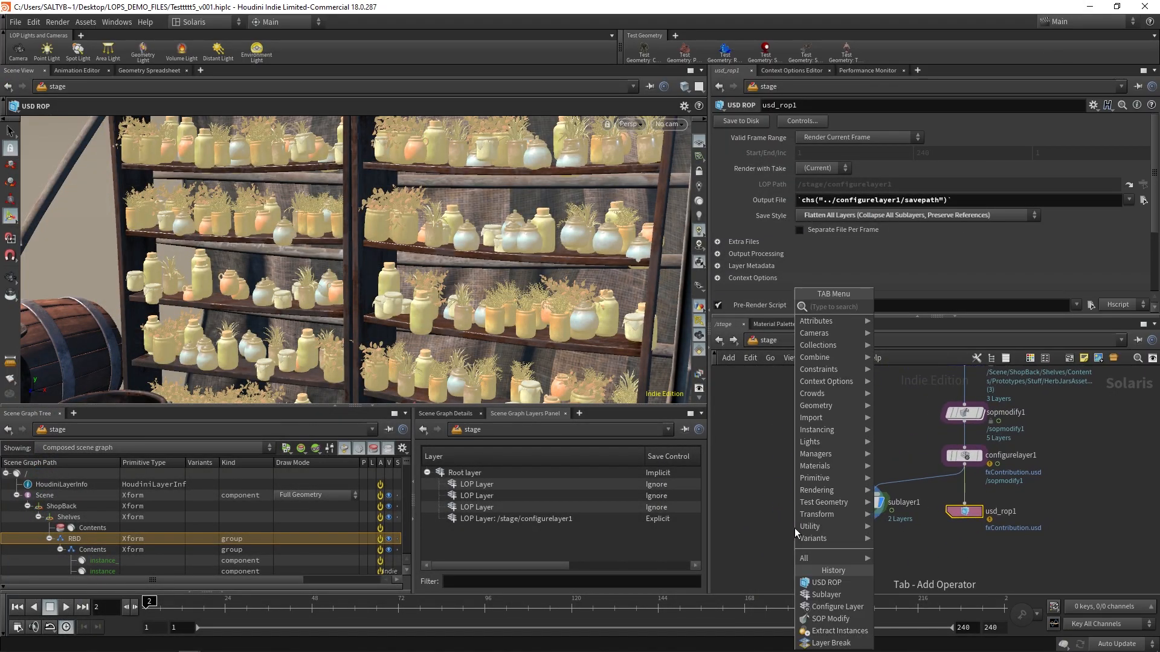
Add a Sublayer node loading fxContribution.usdlc and wire Layout_Dept into it
click(826, 594)
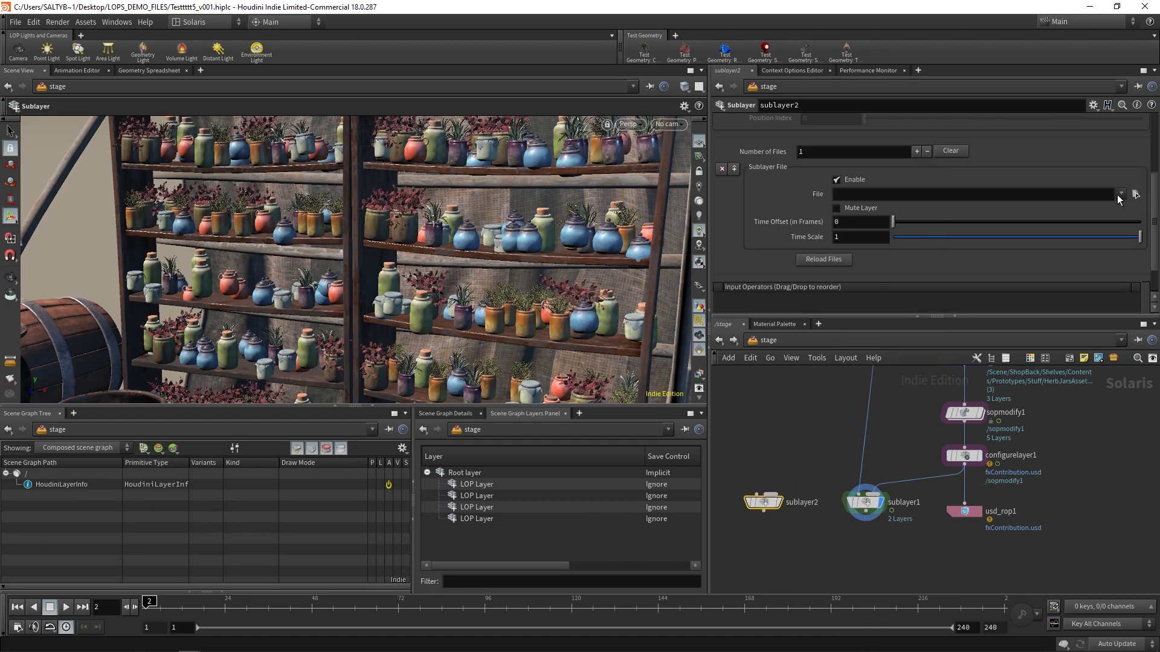
click(1134, 194)
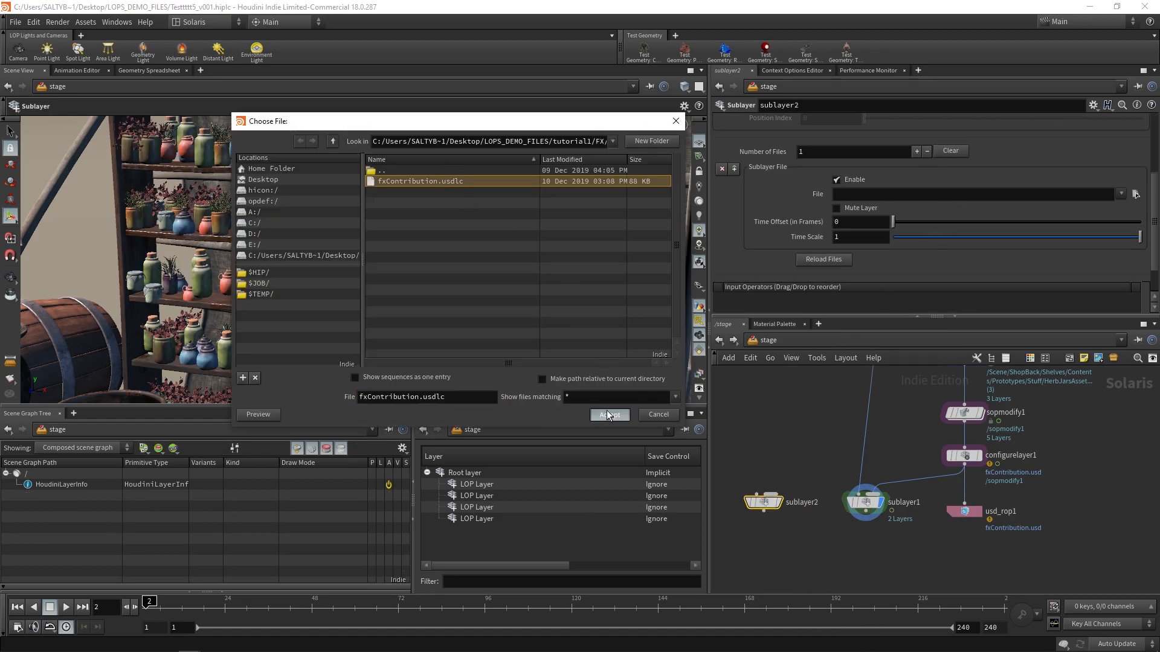
click(608, 414)
text(FX_Contrib)
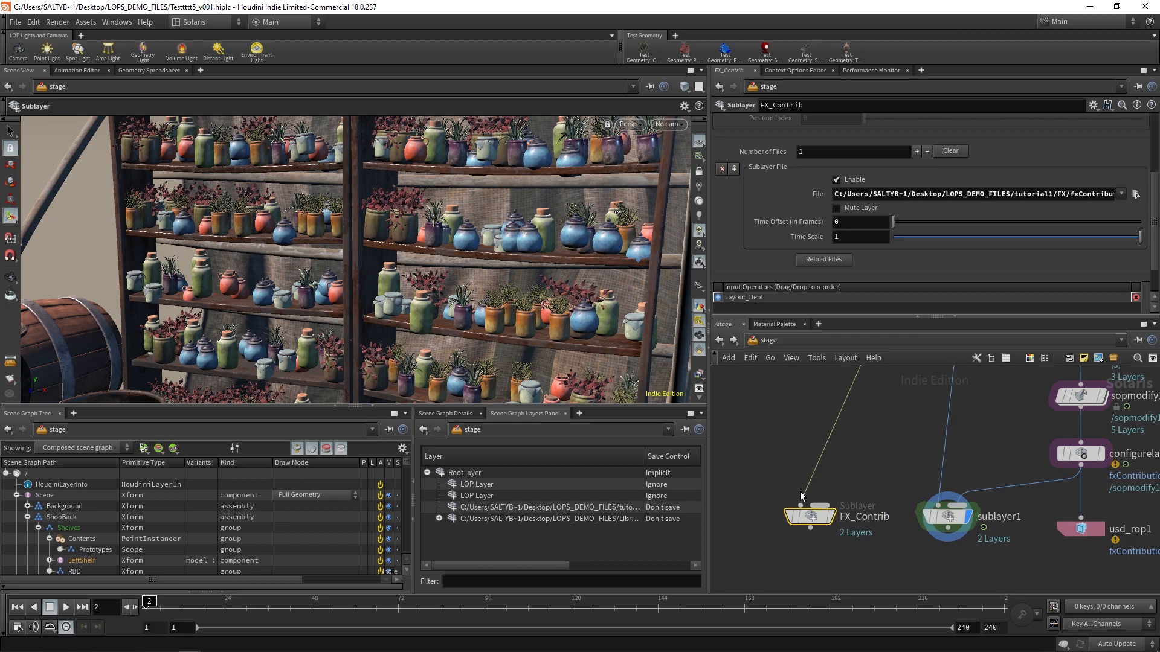
click(809, 515)
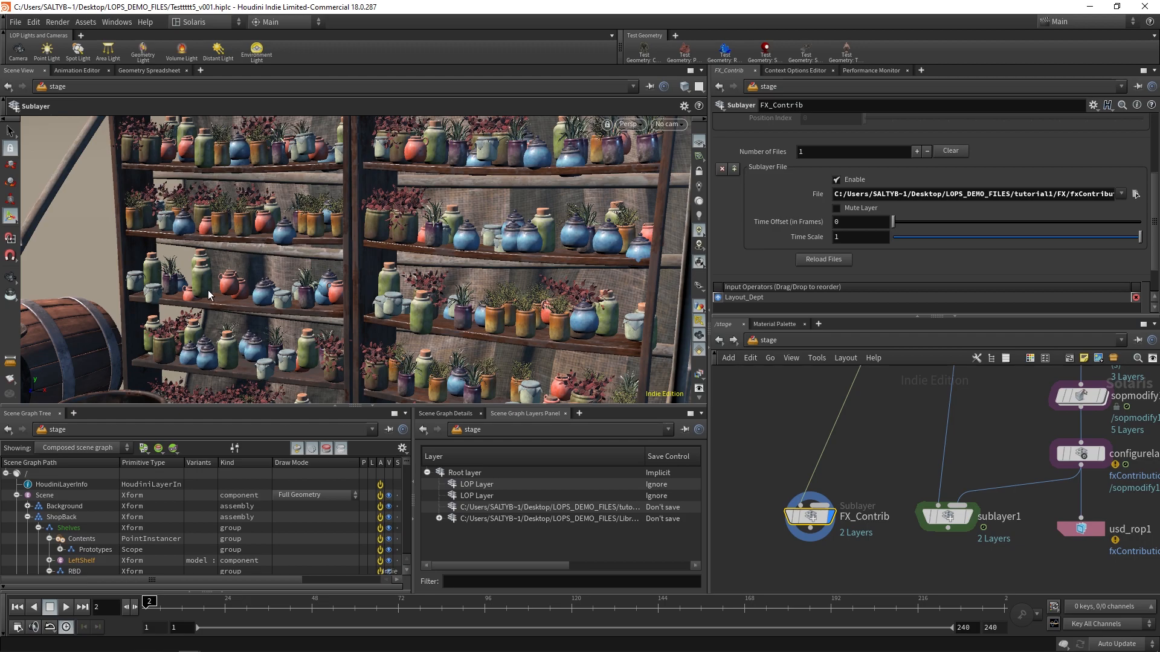
mouse_move(280, 256)
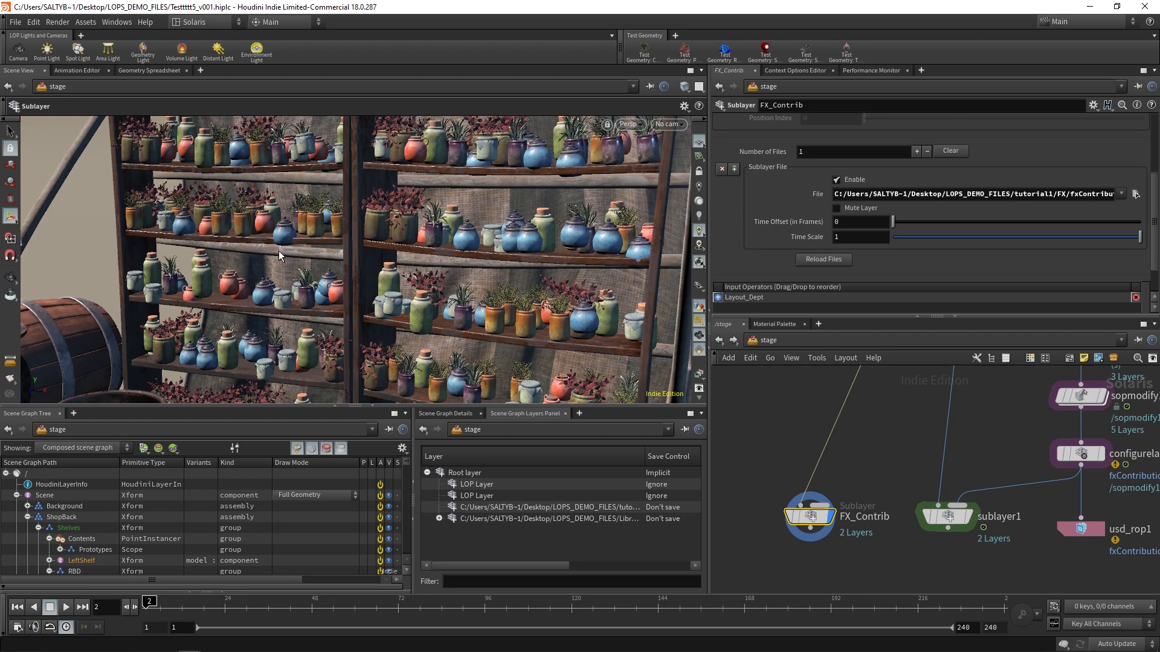
mouse_move(237, 309)
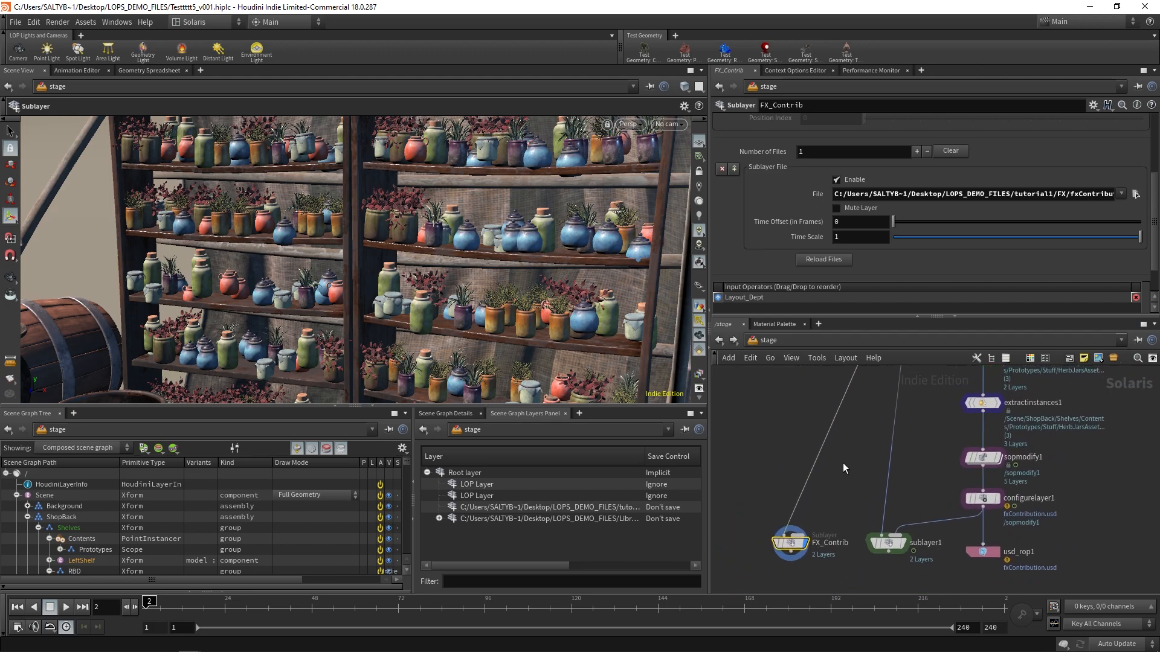
mouse_move(827, 494)
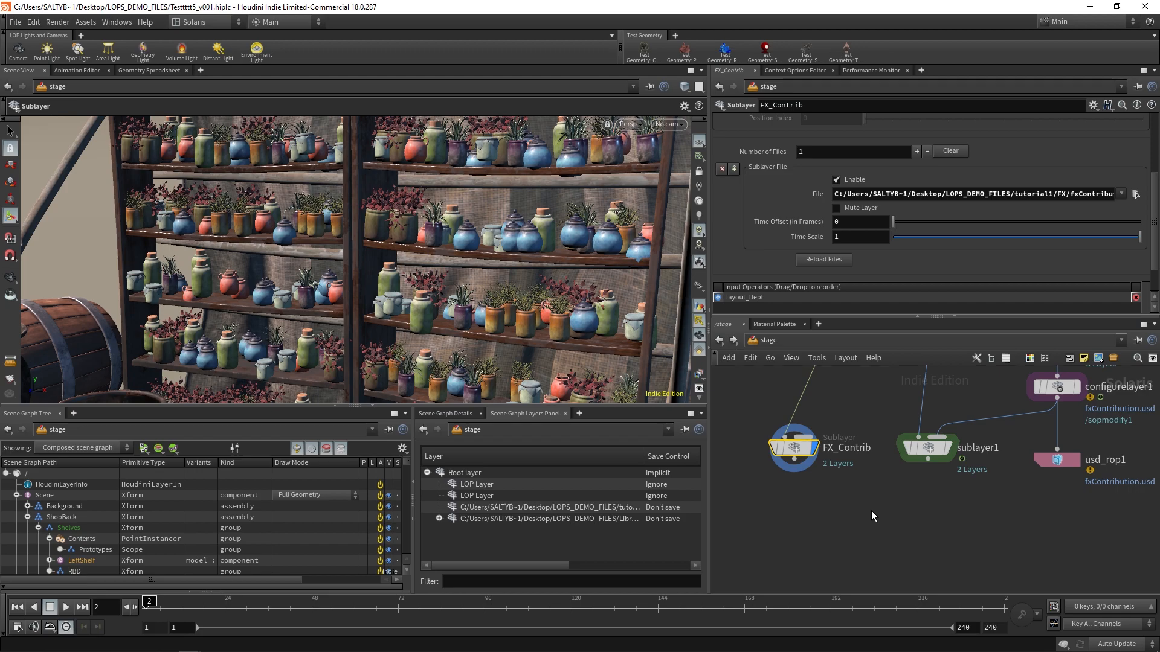
mouse_move(860, 520)
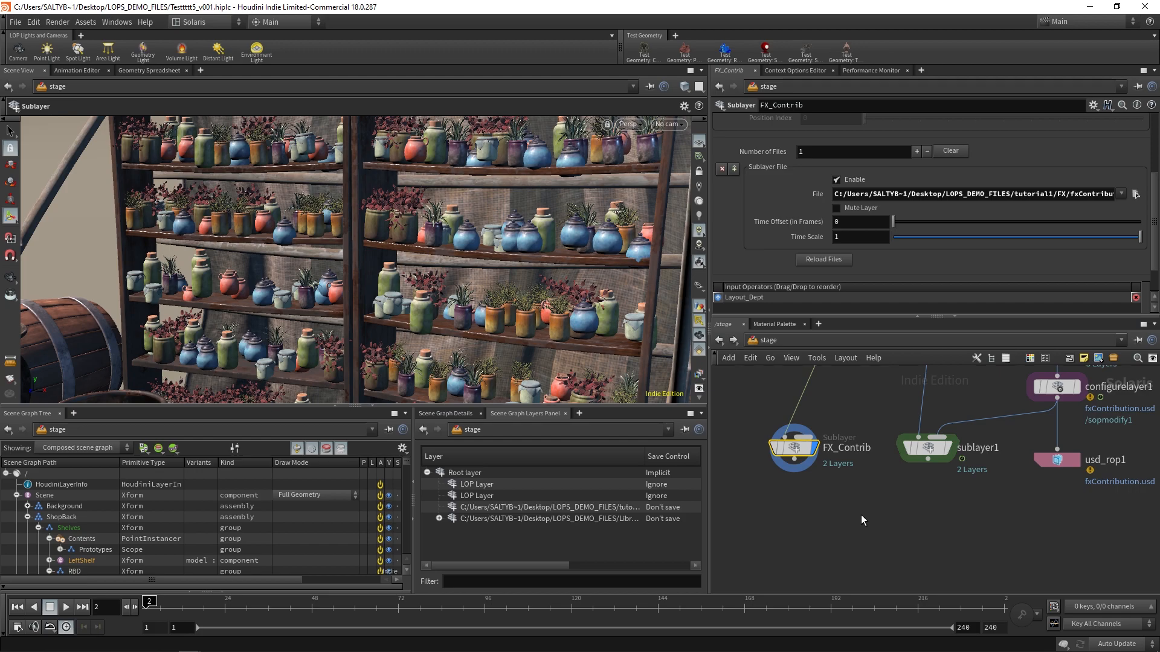